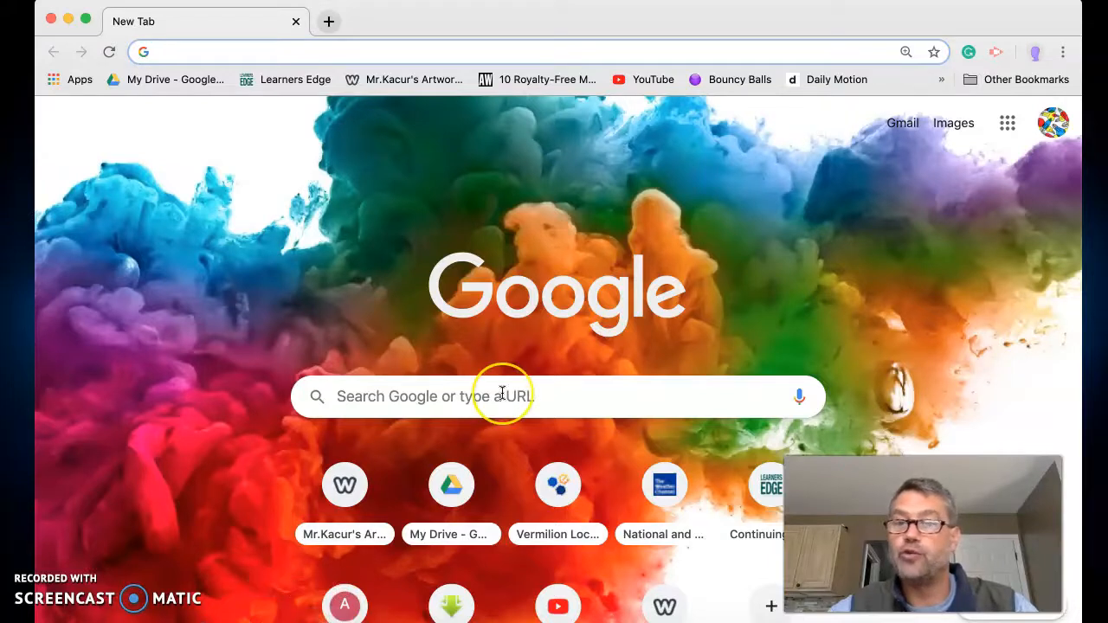
mouse_move(880, 295)
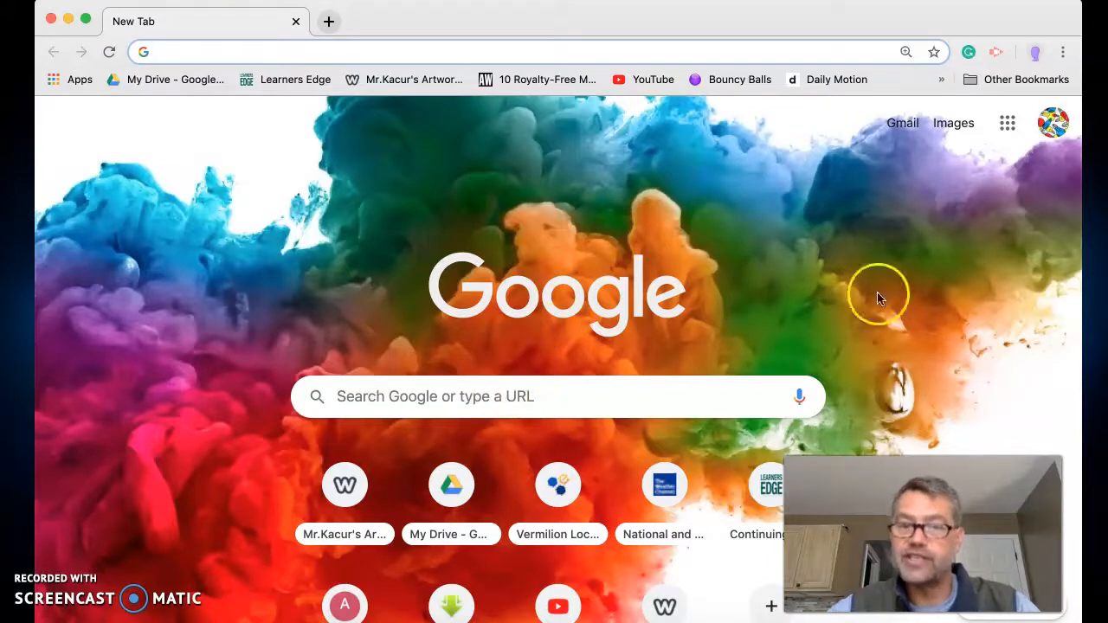
mouse_move(610, 367)
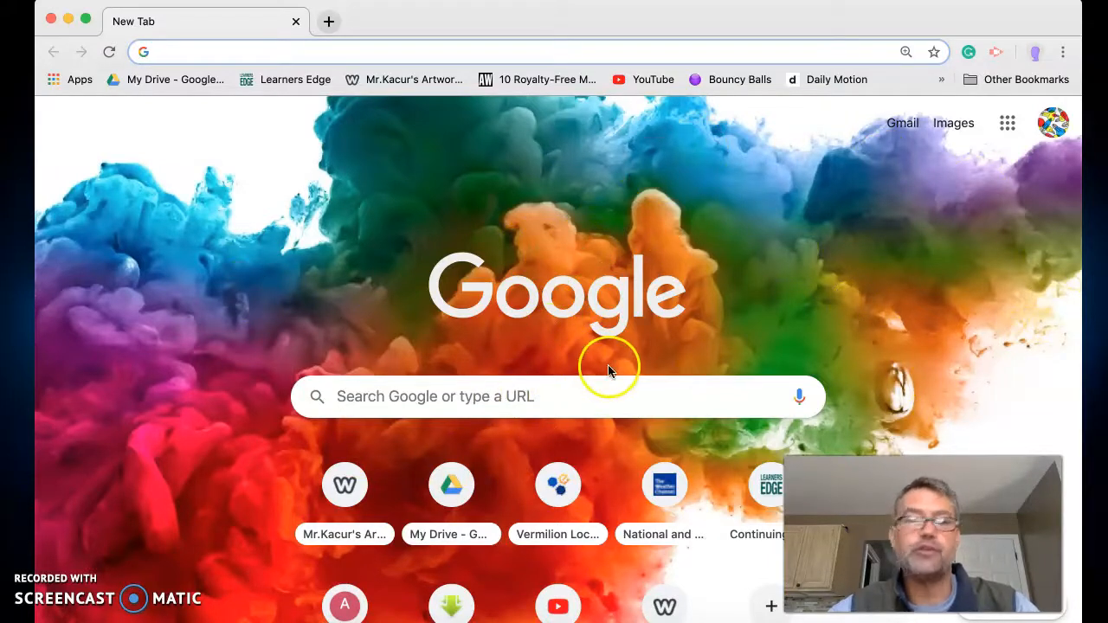
mouse_move(710, 229)
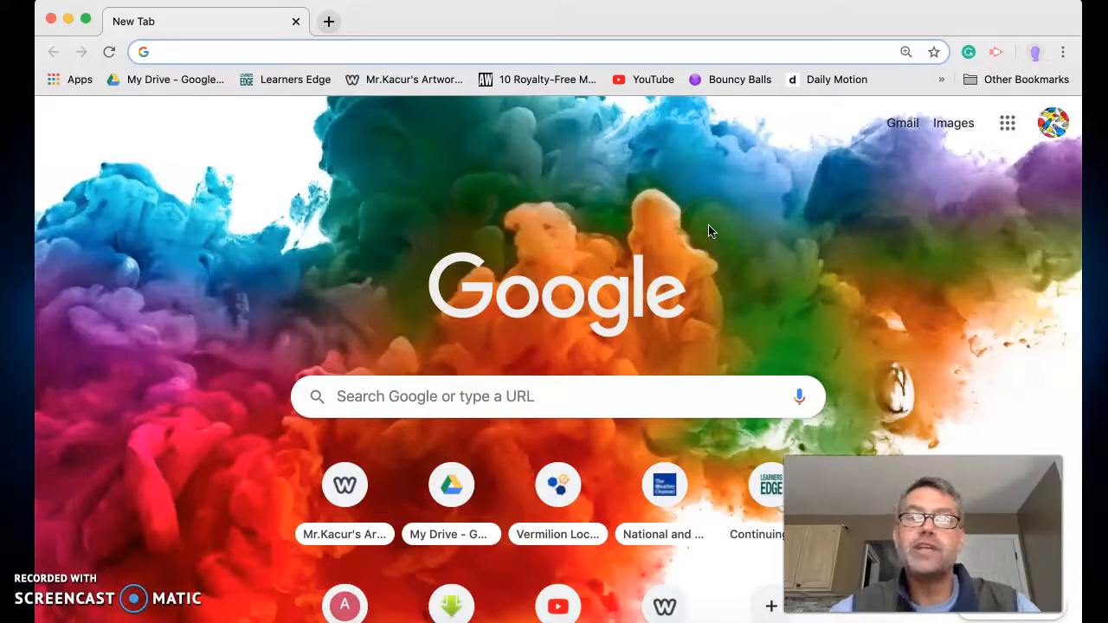
mouse_move(1008, 122)
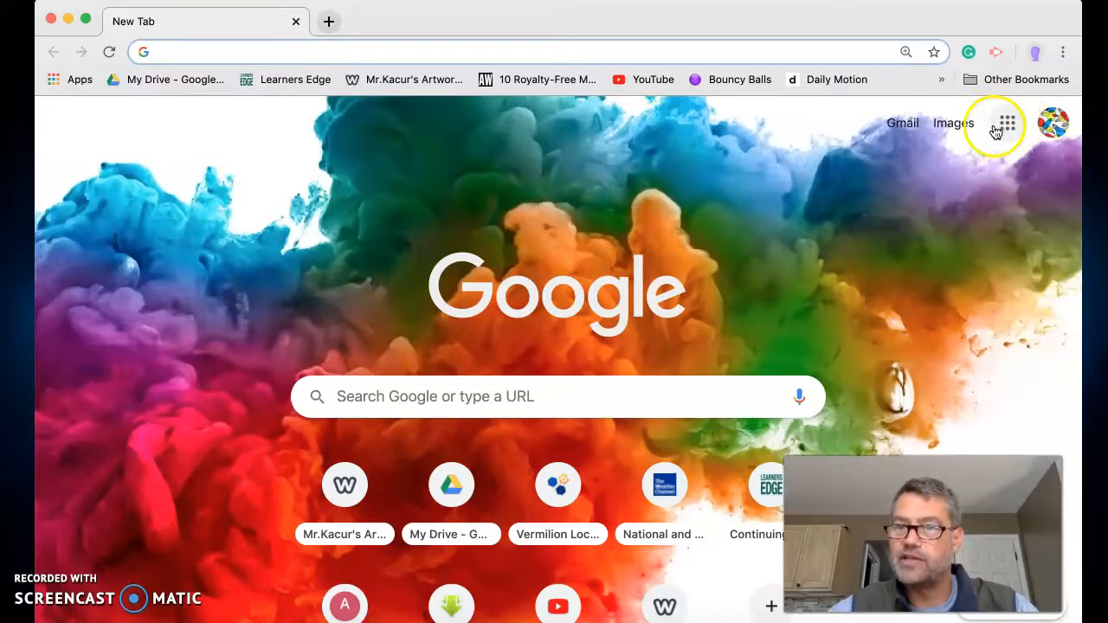
- Launch Google Classroom from Chrome's Google apps grid
left_click(1008, 123)
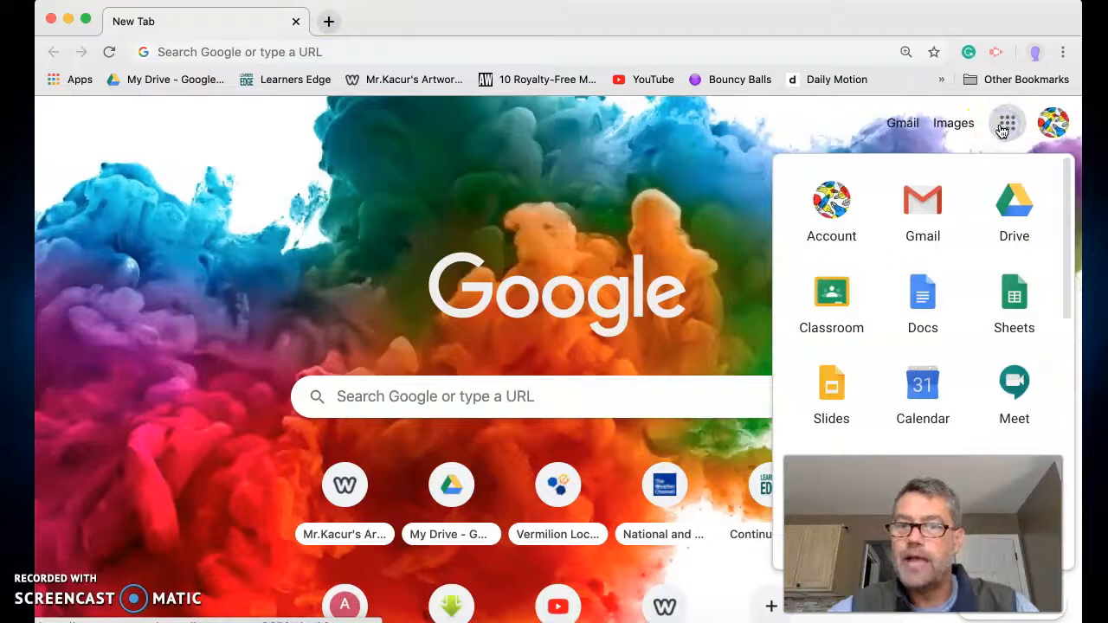
mouse_move(832, 201)
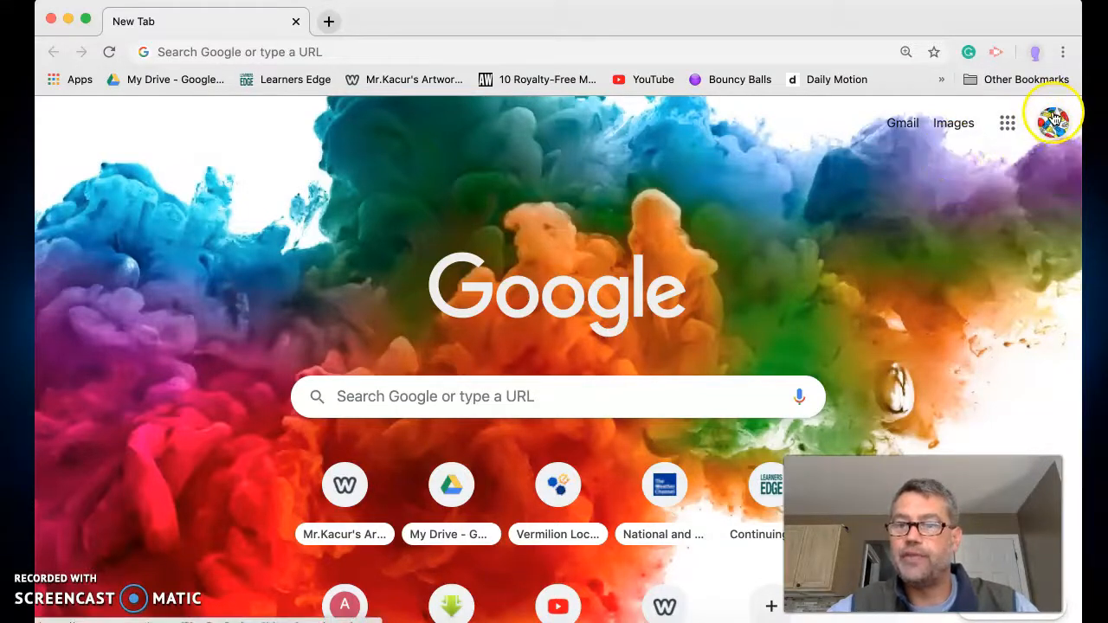
mouse_move(1001, 227)
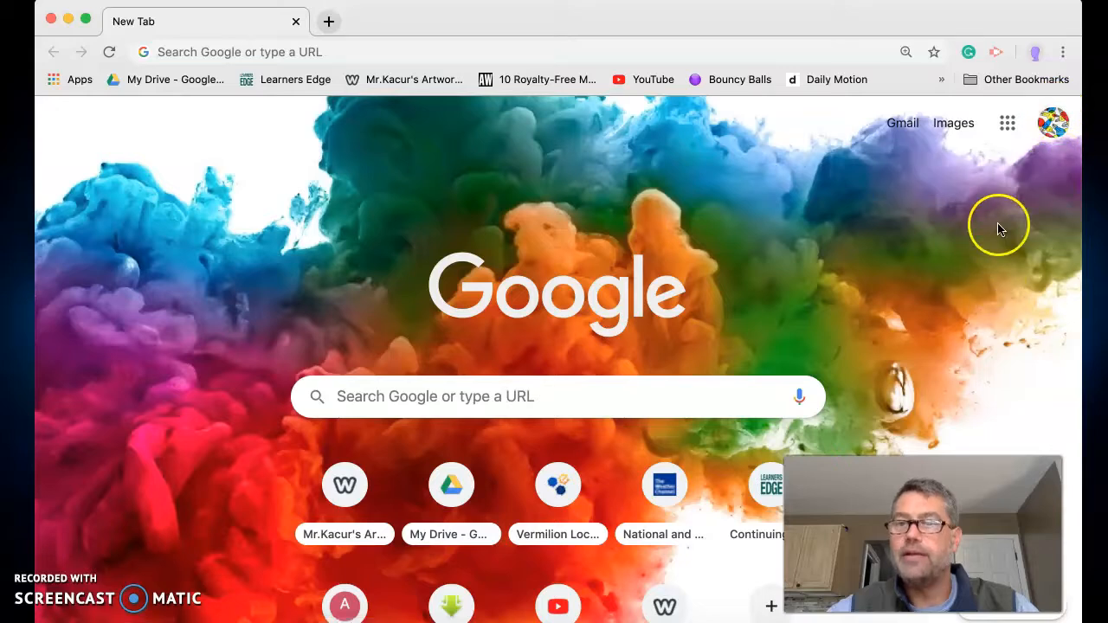
left_click(1008, 121)
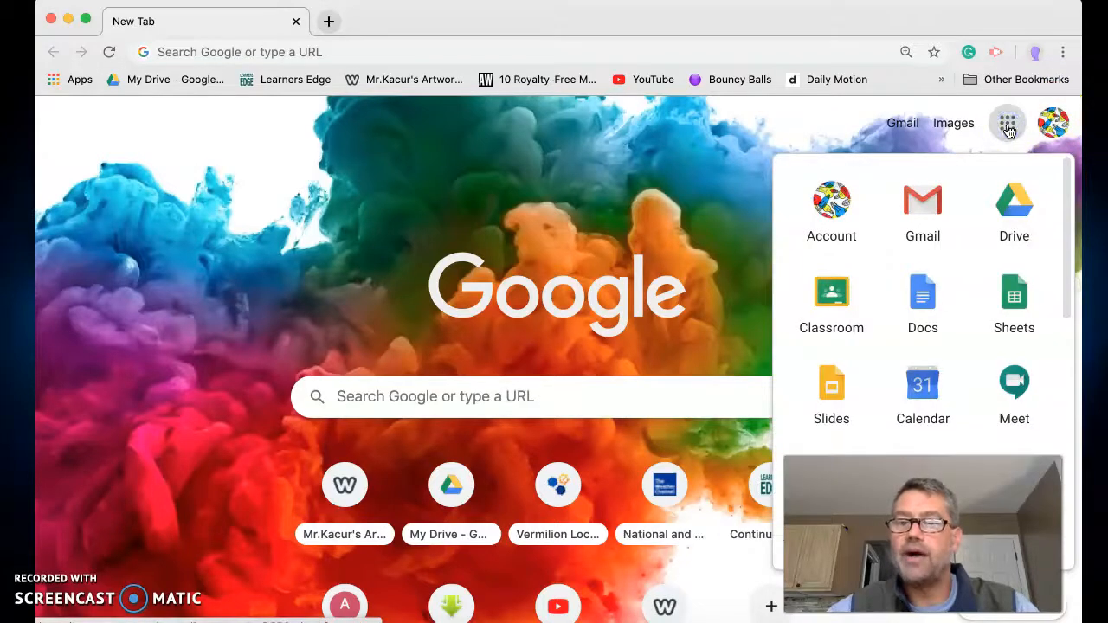
mouse_move(831, 291)
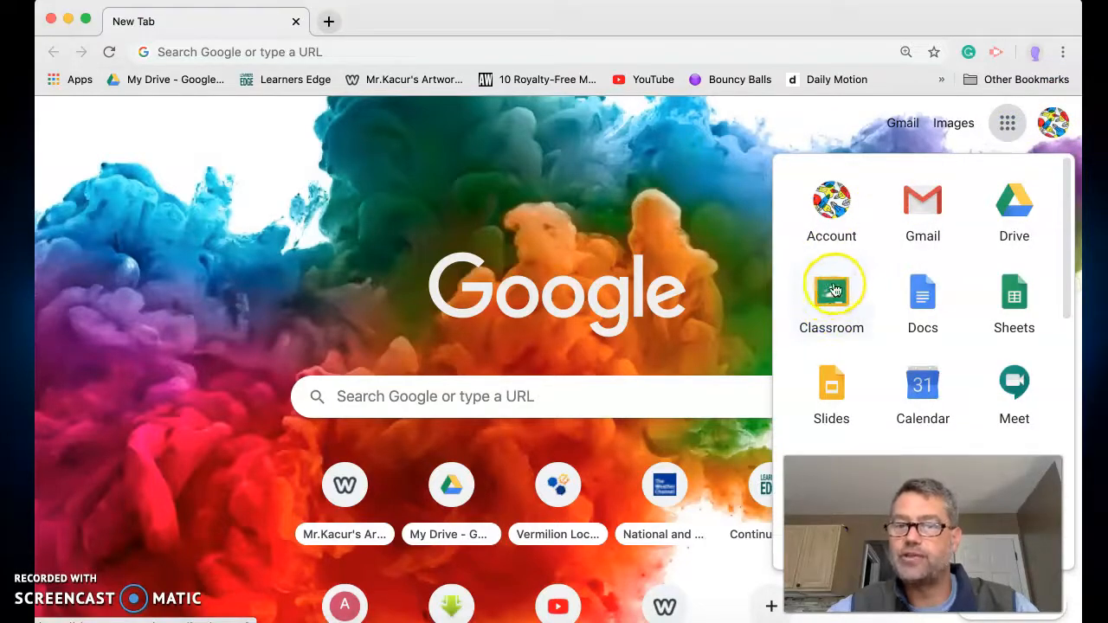
mouse_move(856, 336)
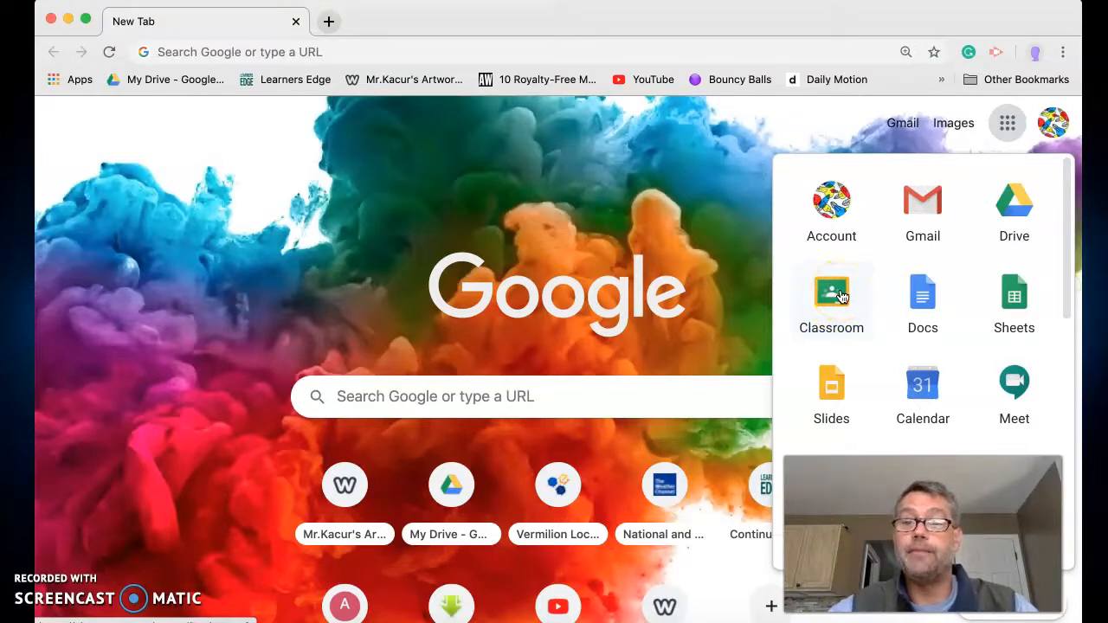
left_click(832, 291)
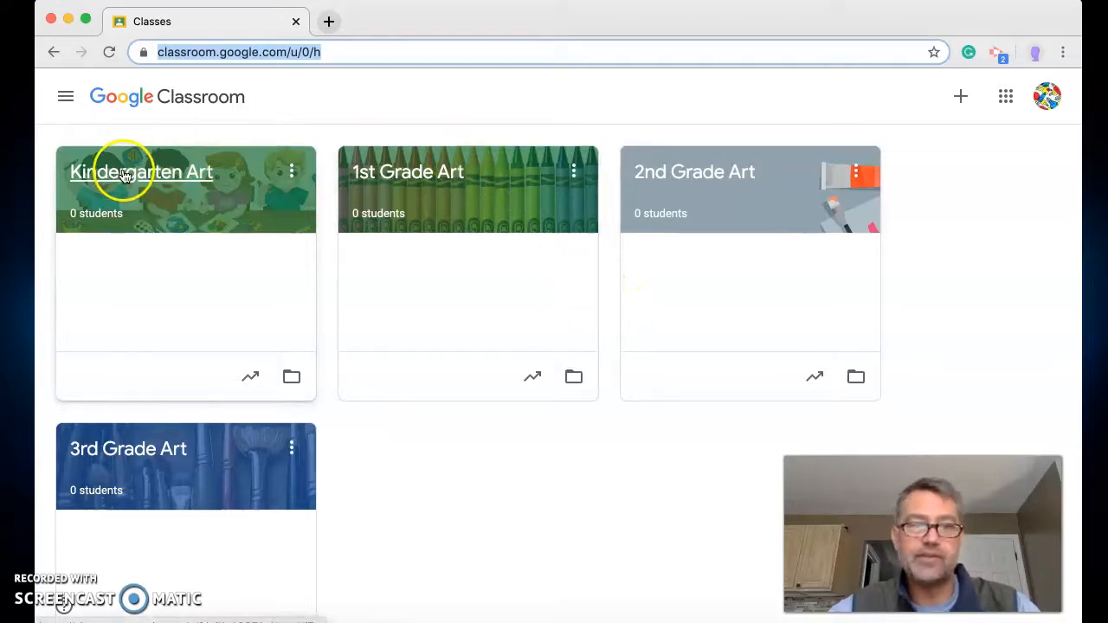
mouse_move(694, 171)
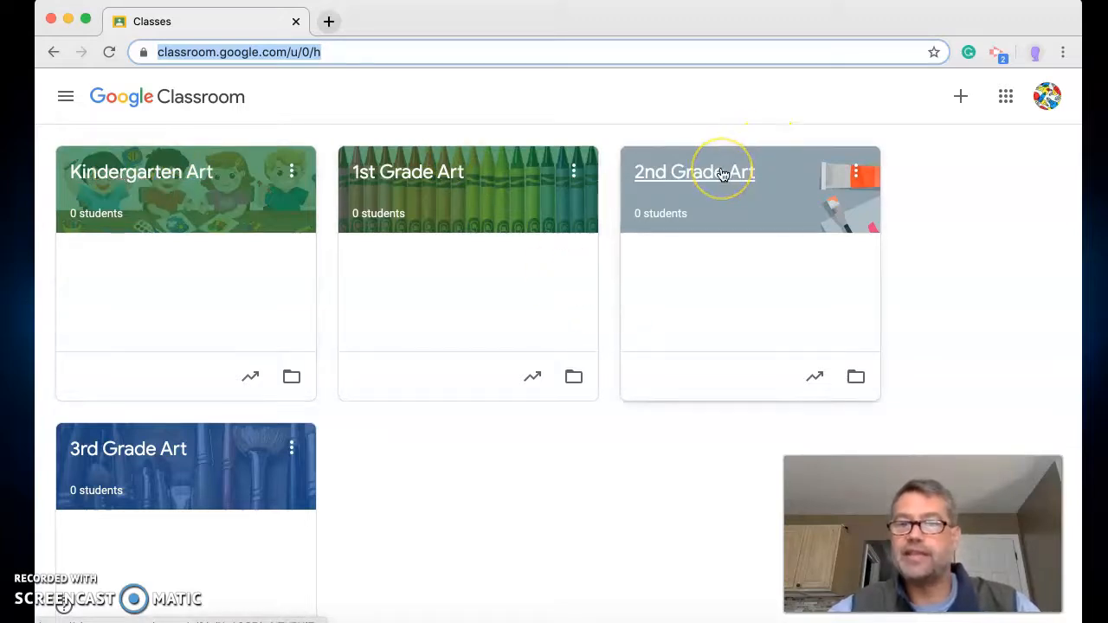
mouse_move(481, 520)
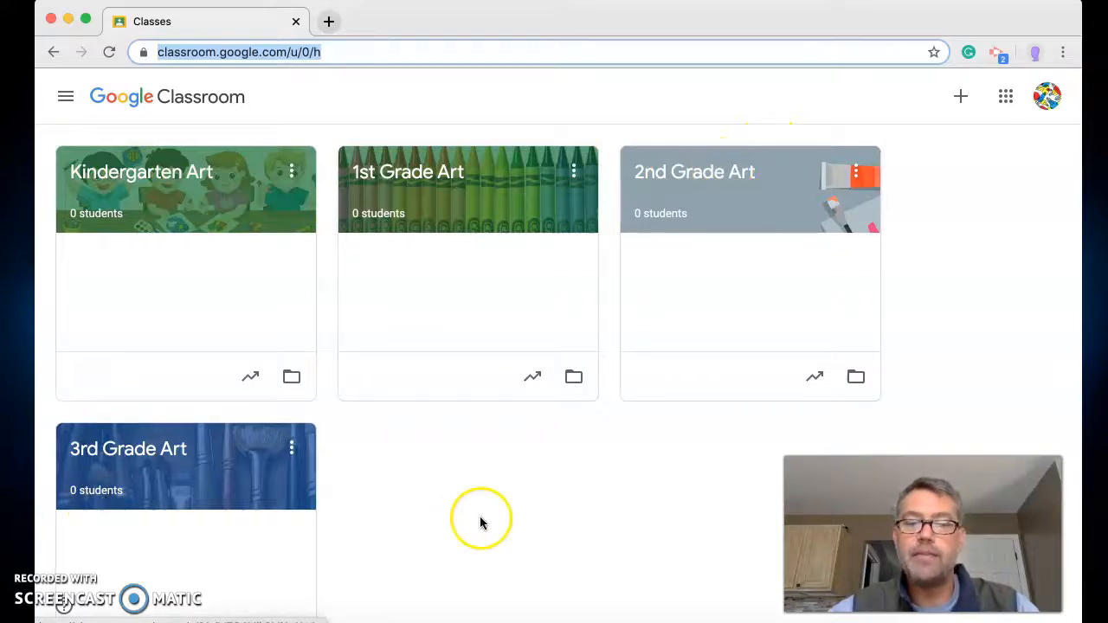
mouse_move(639, 500)
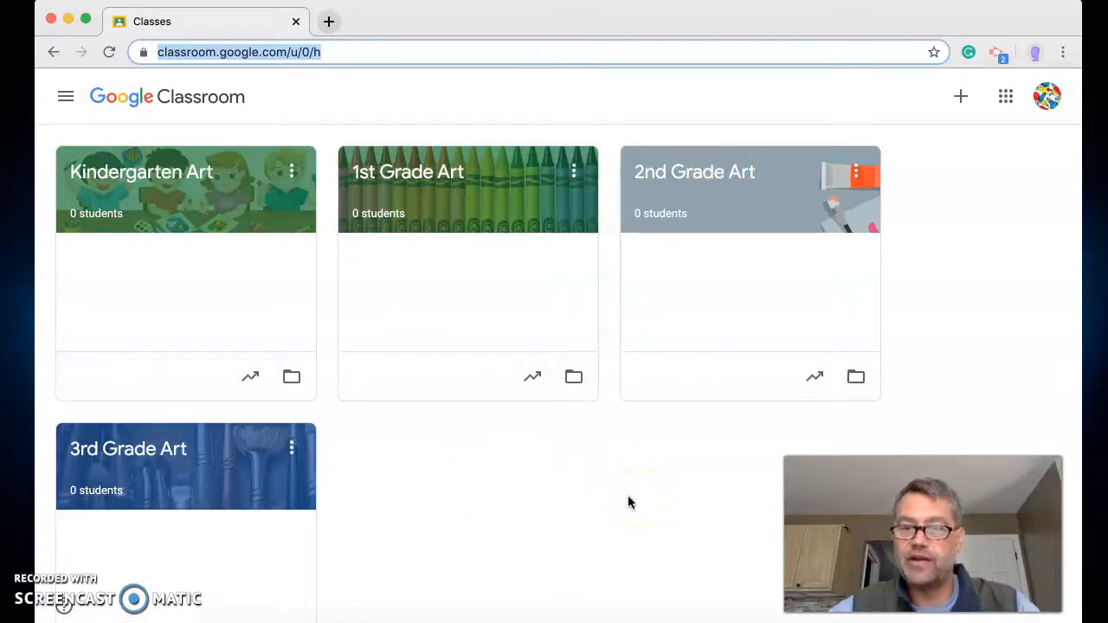
mouse_move(439, 197)
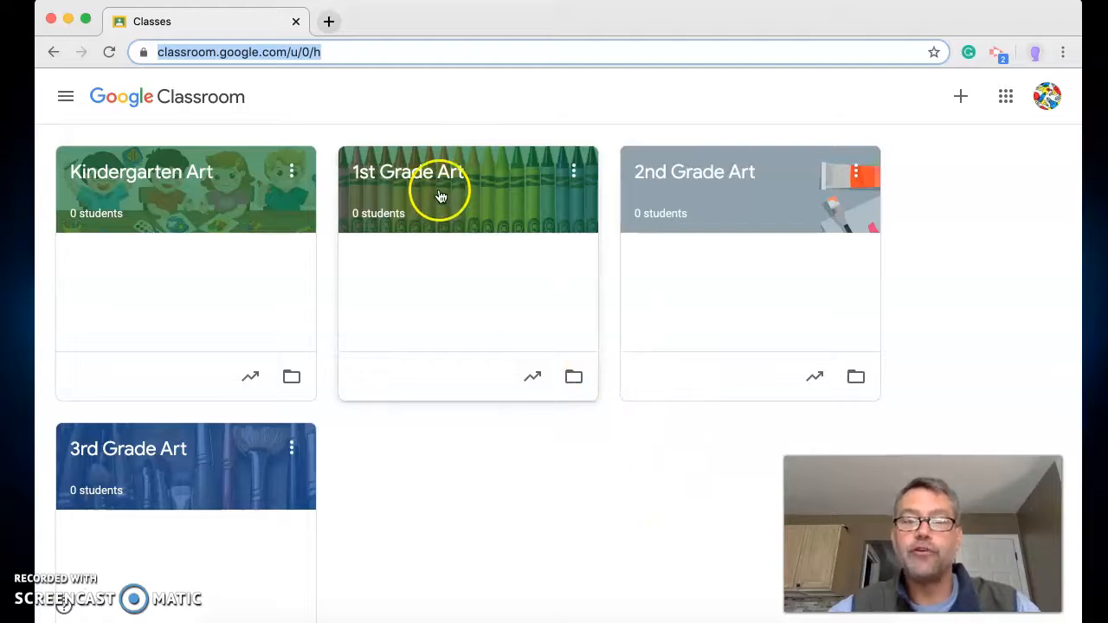
mouse_move(637, 200)
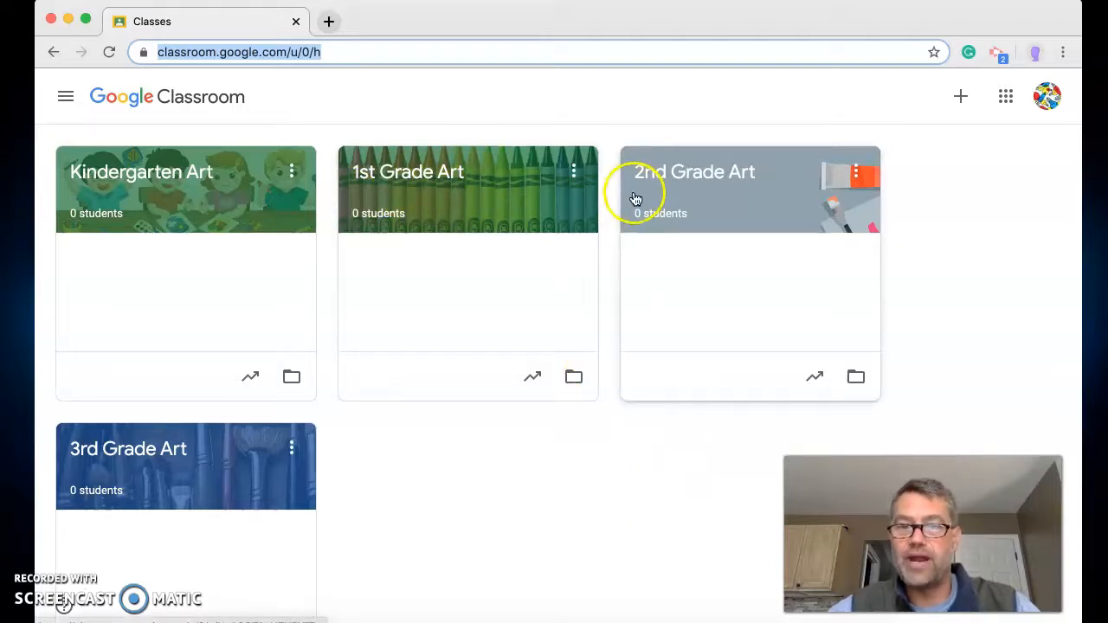
mouse_move(49, 228)
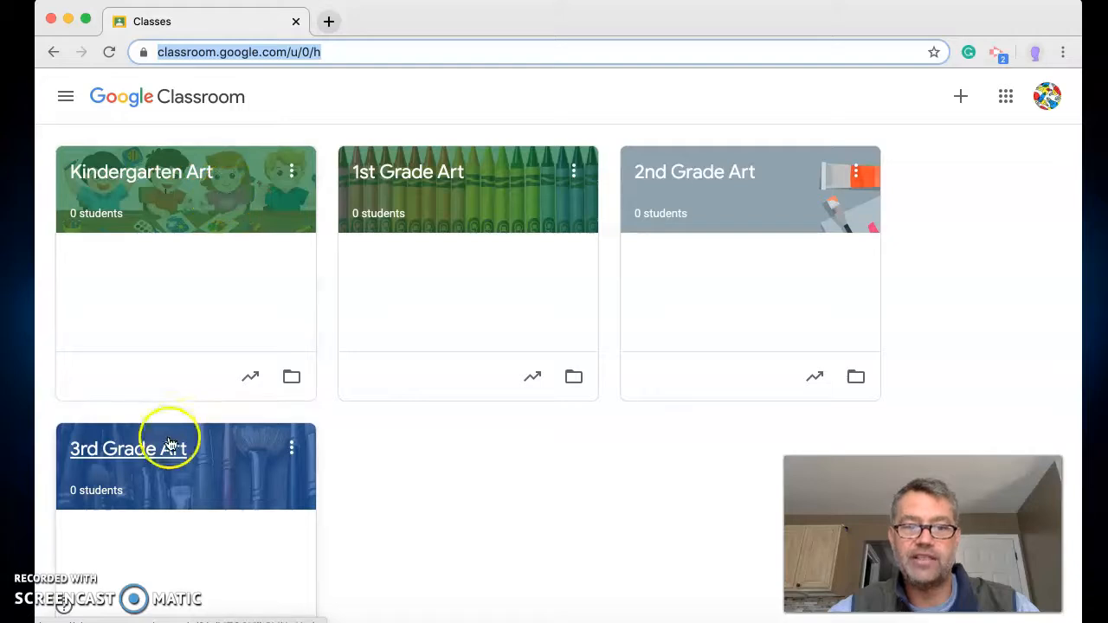
mouse_move(381, 189)
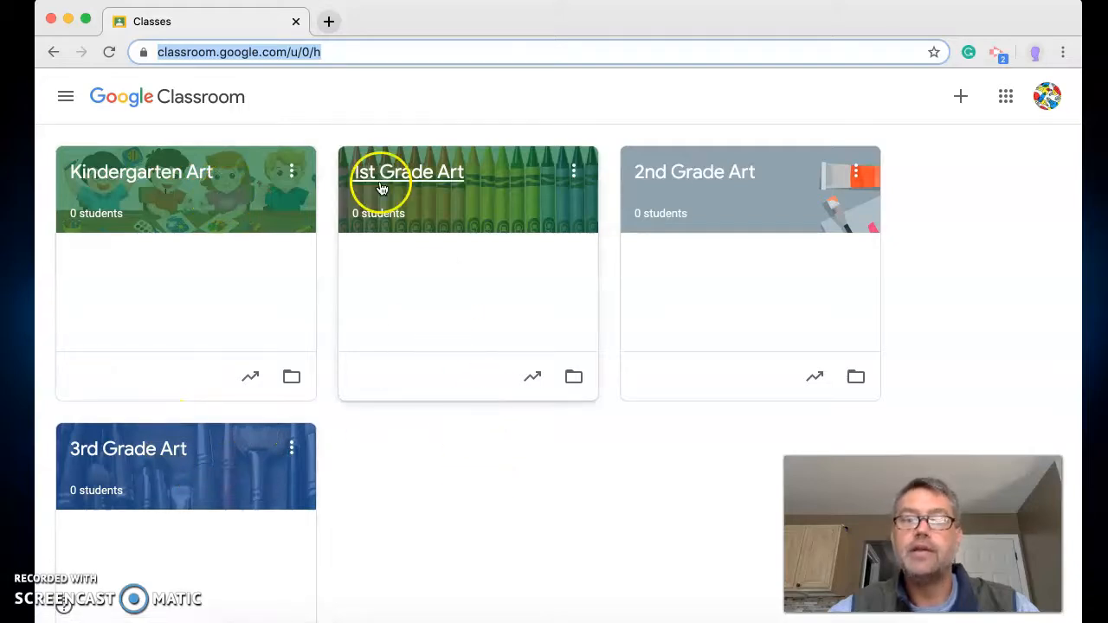
mouse_move(419, 217)
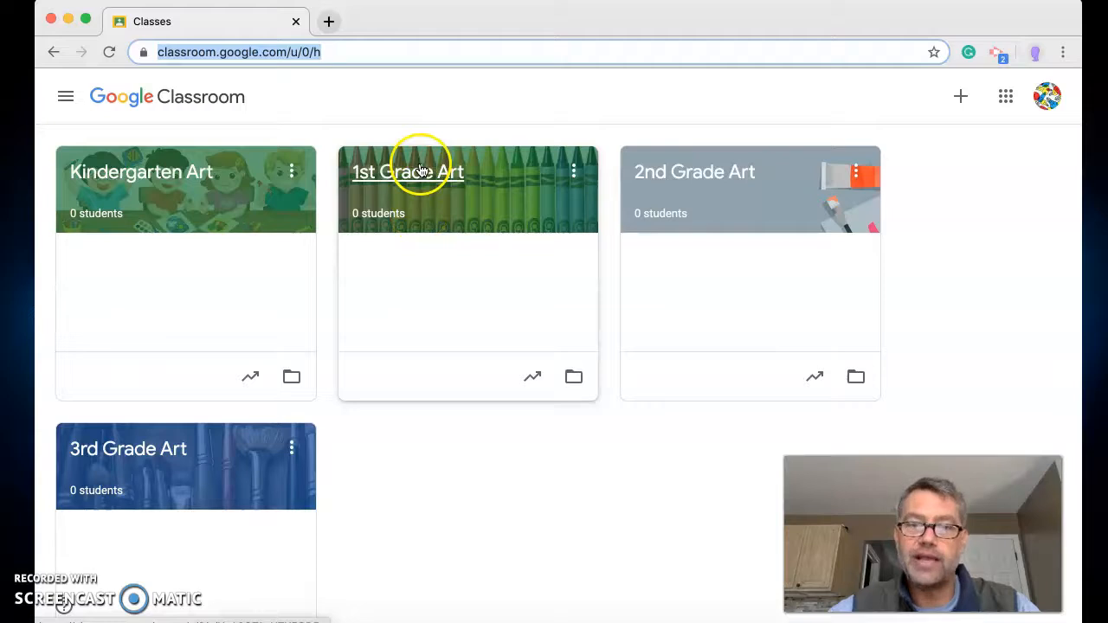
- Enter the 1st Grade Art class from the Classes page
left_click(407, 171)
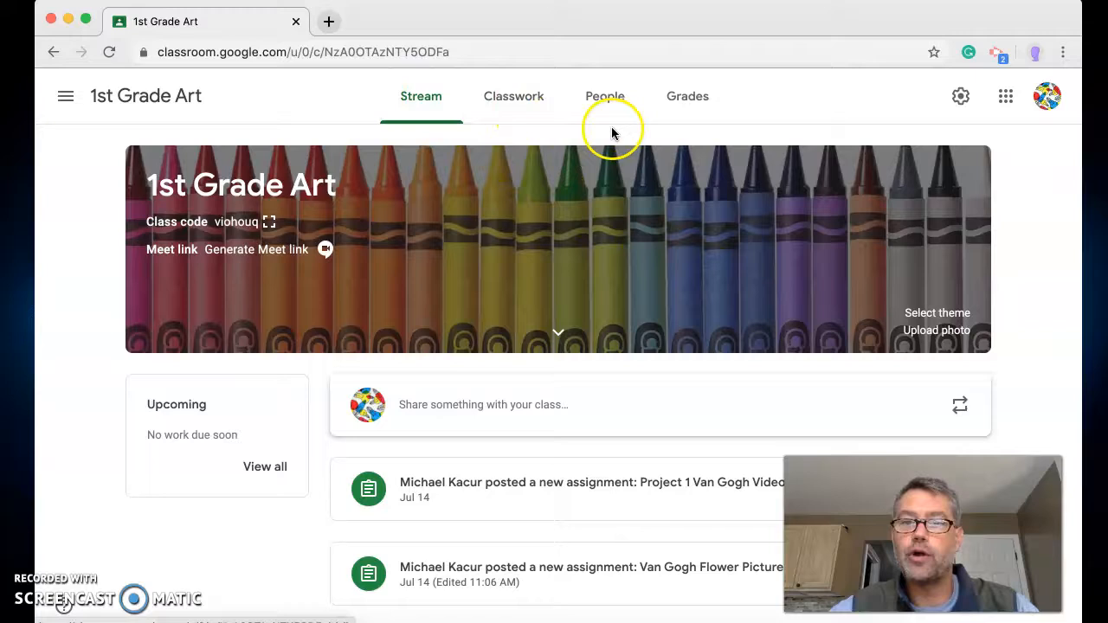
mouse_move(572, 61)
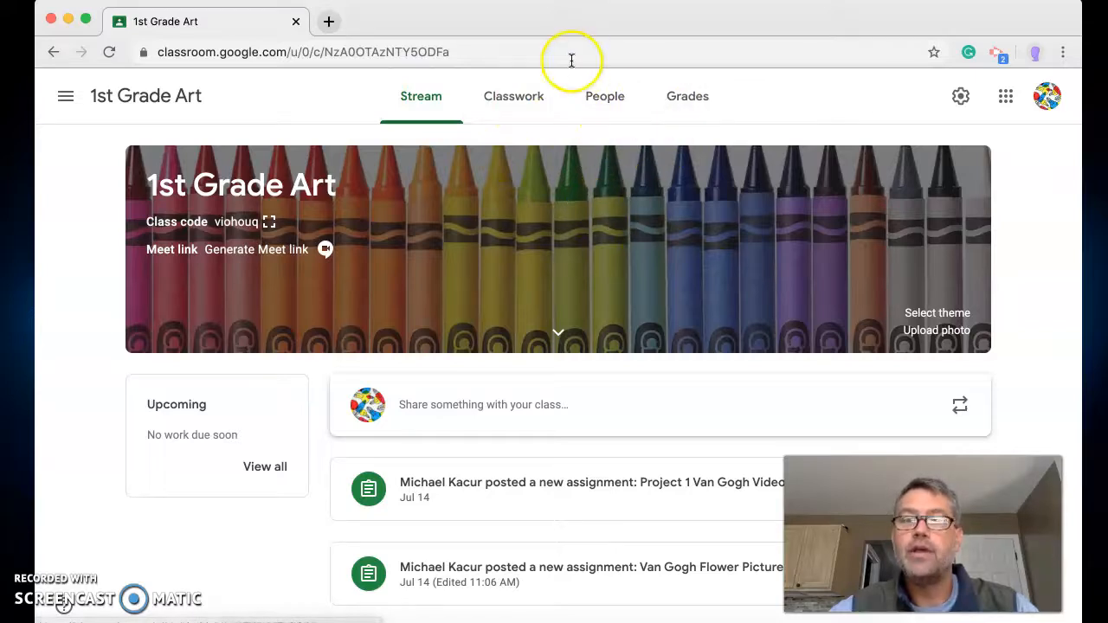
mouse_move(512, 97)
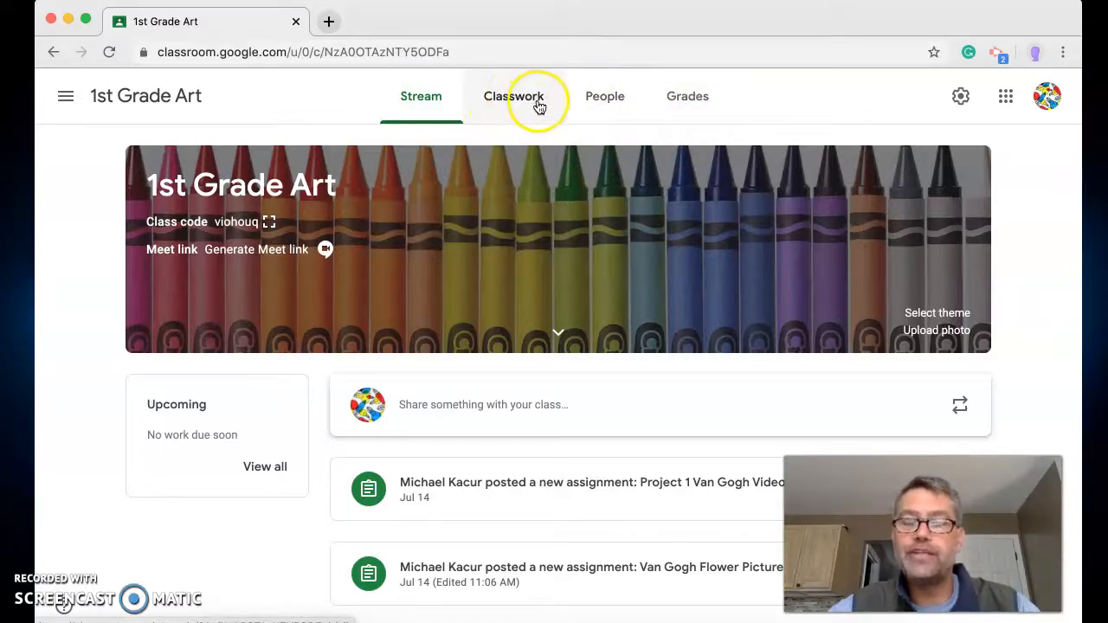
mouse_move(644, 319)
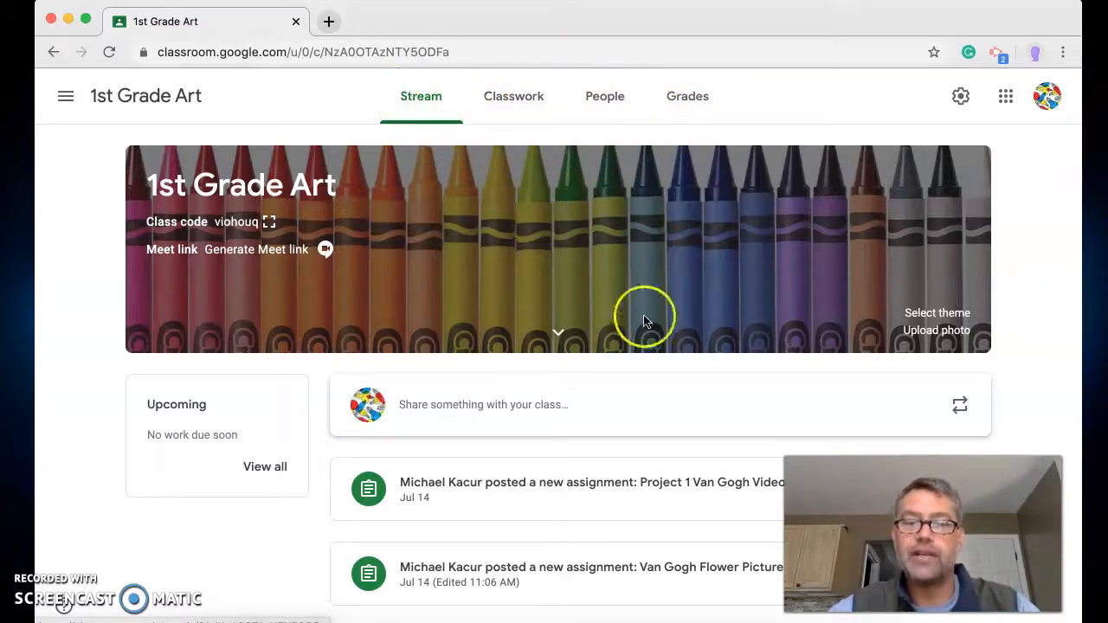
mouse_move(481, 346)
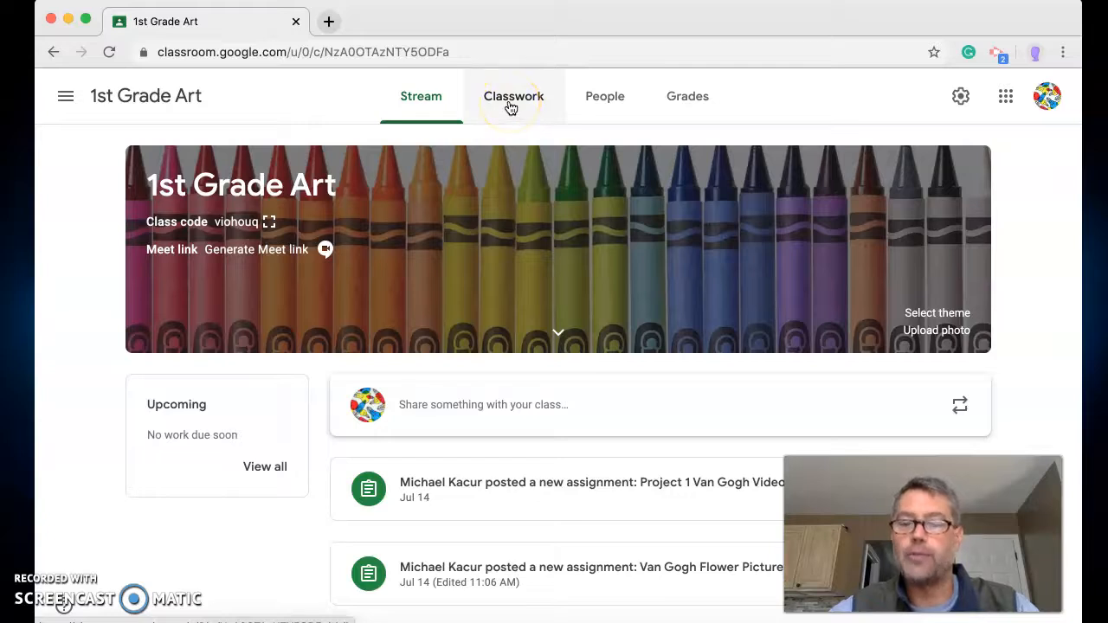
mouse_move(592, 146)
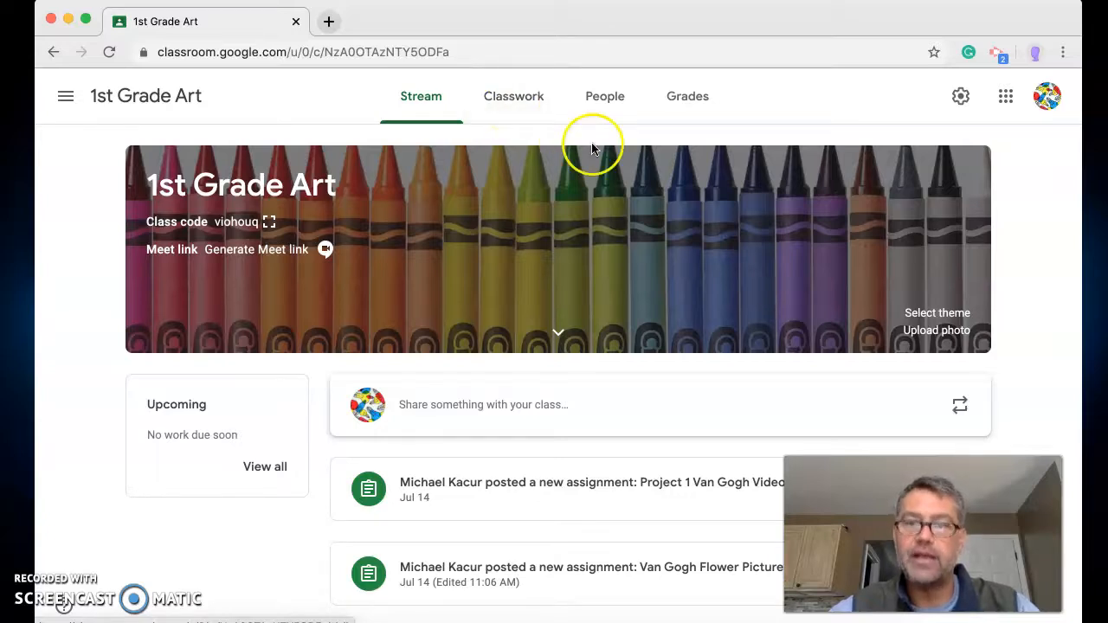
mouse_move(505, 135)
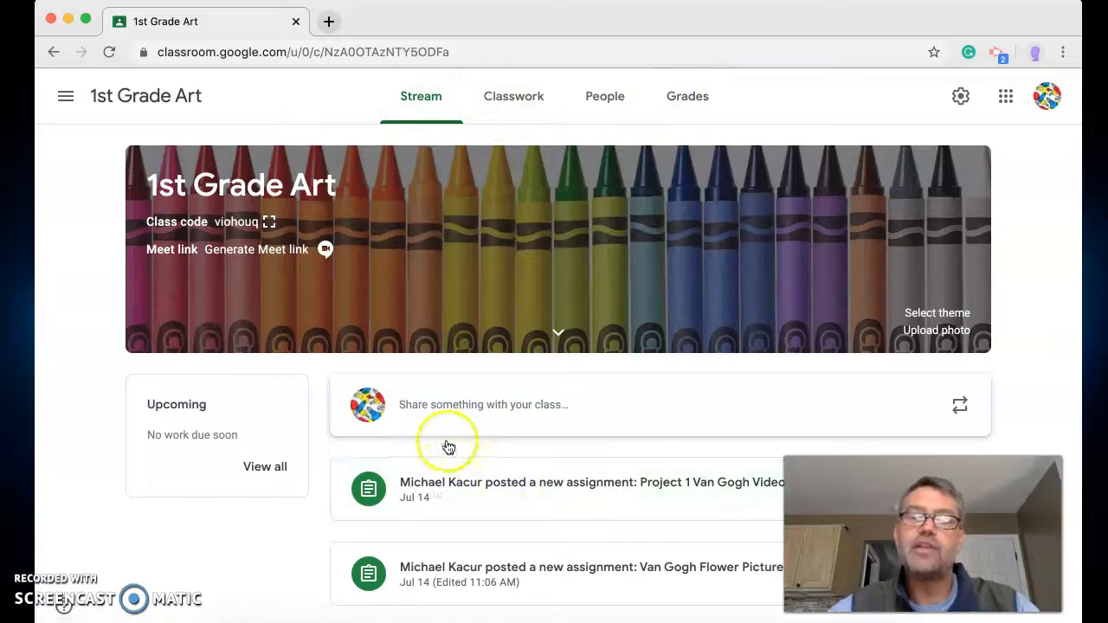
mouse_move(495, 426)
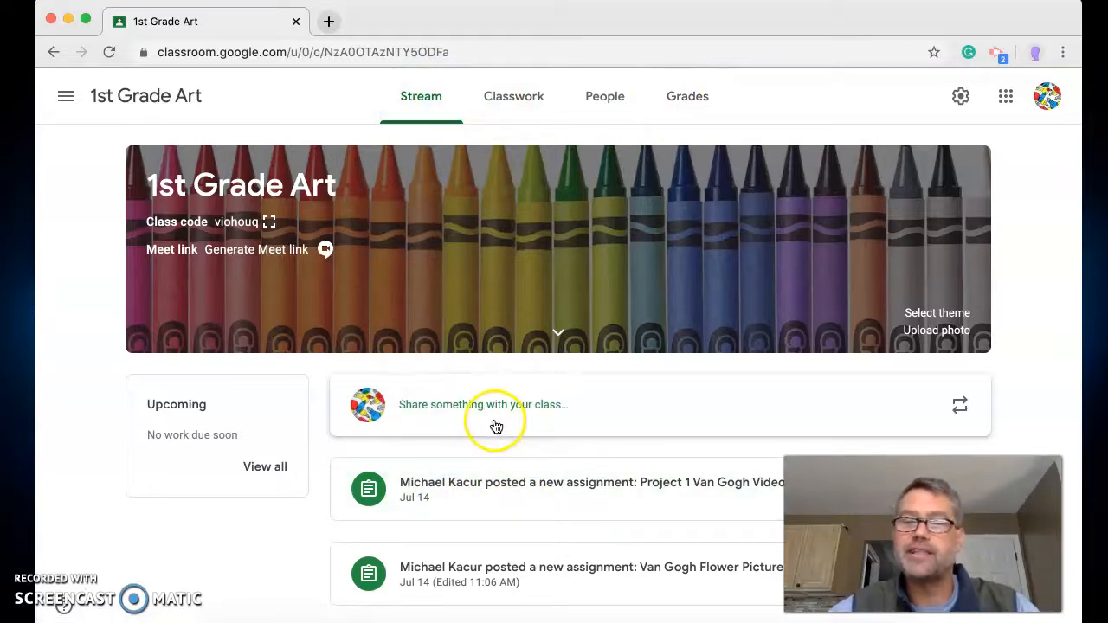
mouse_move(490, 415)
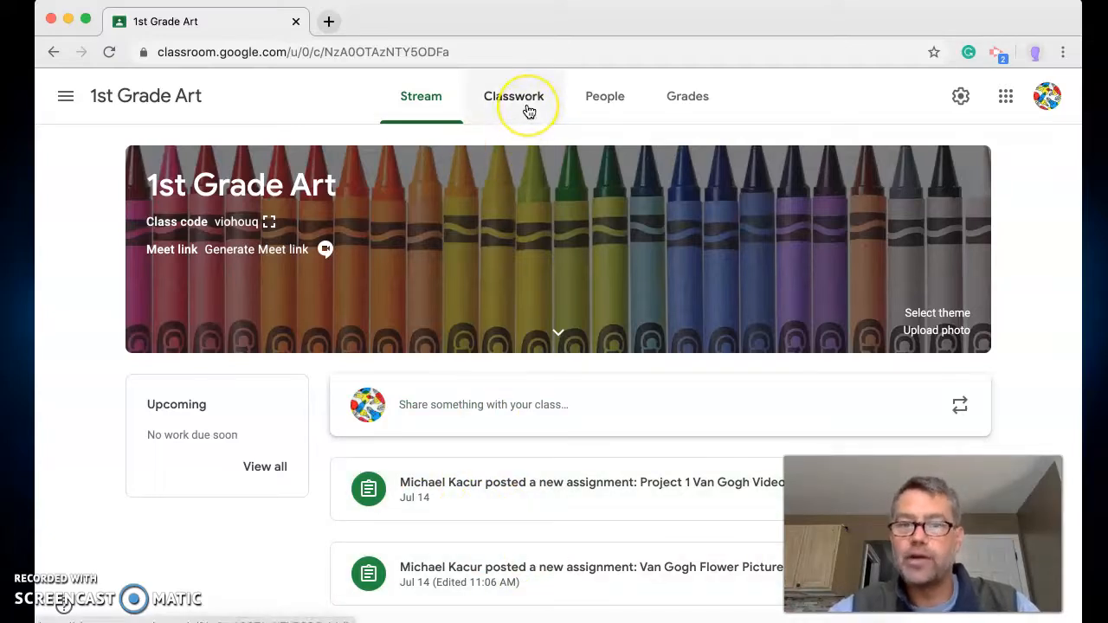
- Switch from the 1st Grade Art stream to its Classwork page
left_click(512, 97)
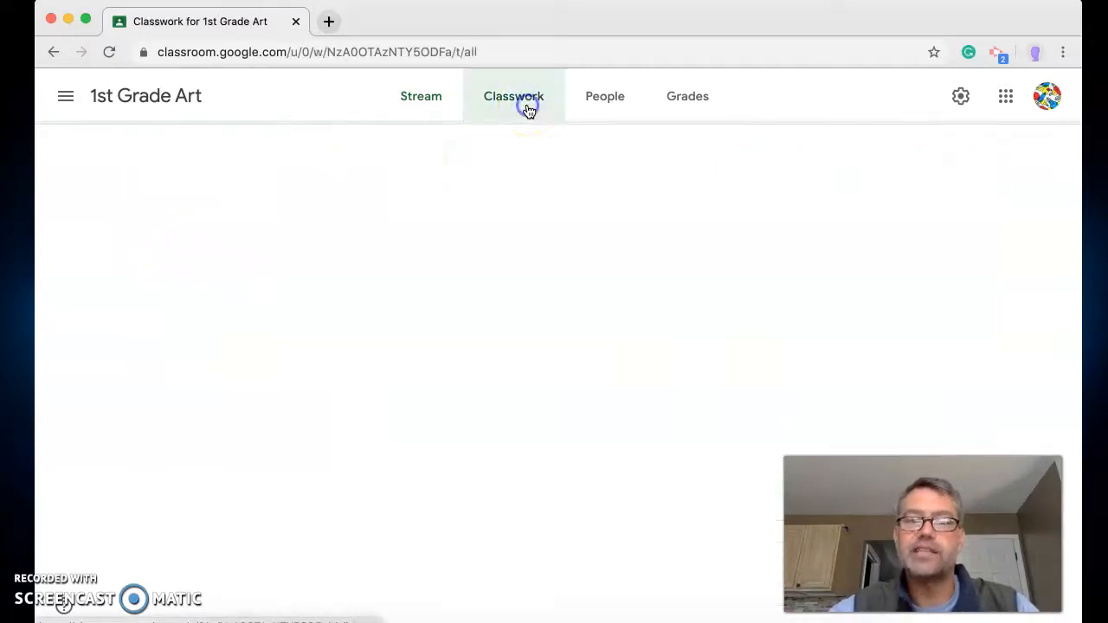
- Expand the Van Gogh Flower Picture assignment to show its instructions, rubric and sunflower link
left_click(513, 97)
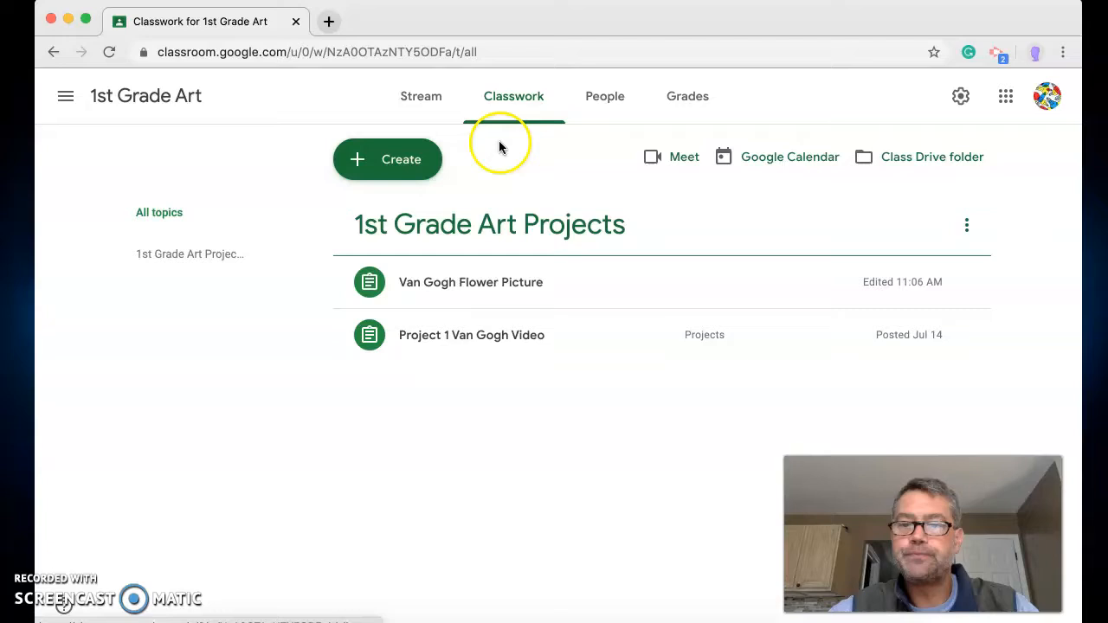
mouse_move(493, 165)
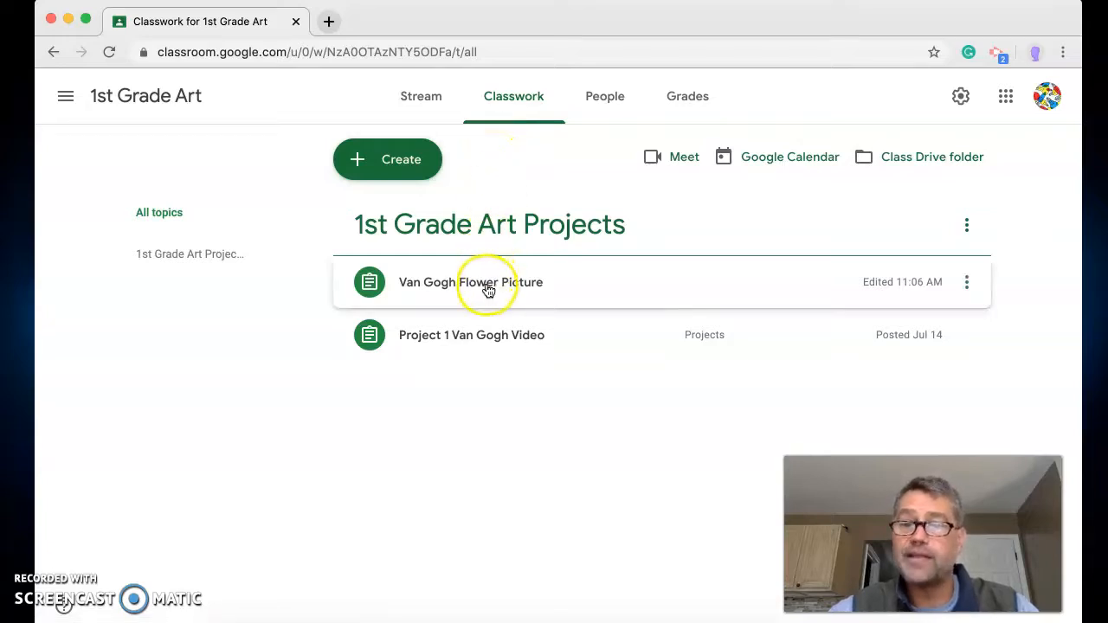
mouse_move(485, 281)
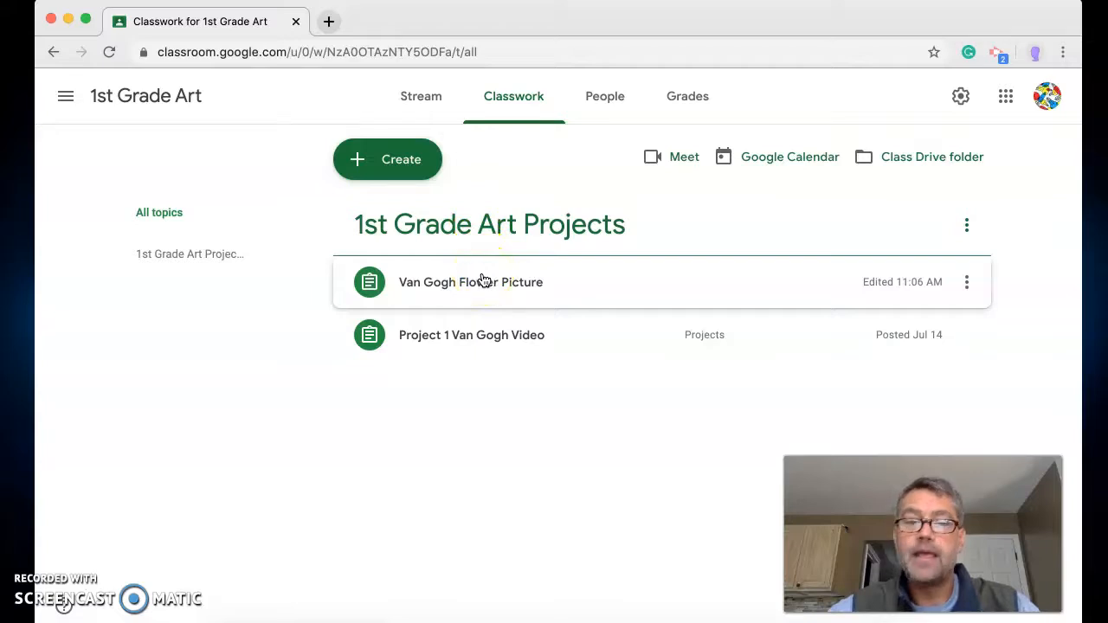
mouse_move(471, 235)
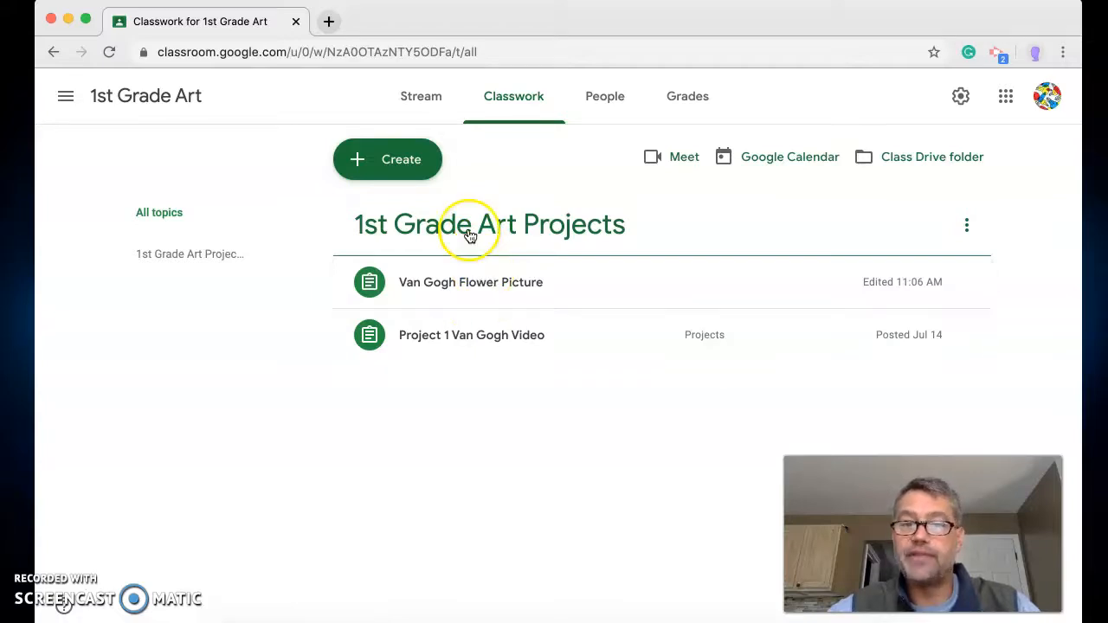
mouse_move(461, 346)
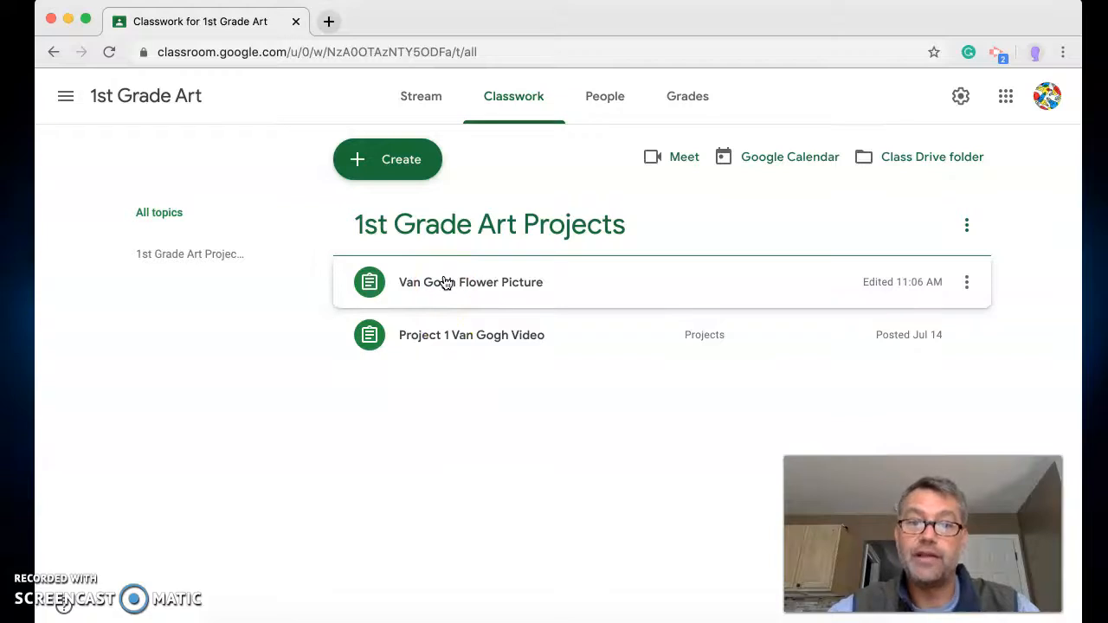
left_click(471, 280)
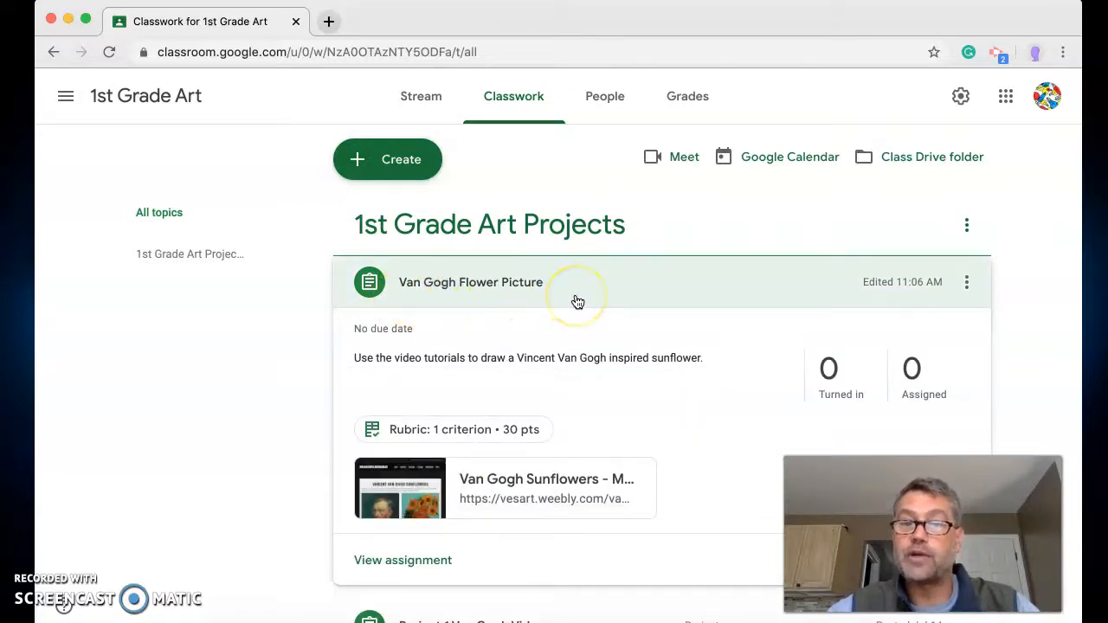
mouse_move(613, 354)
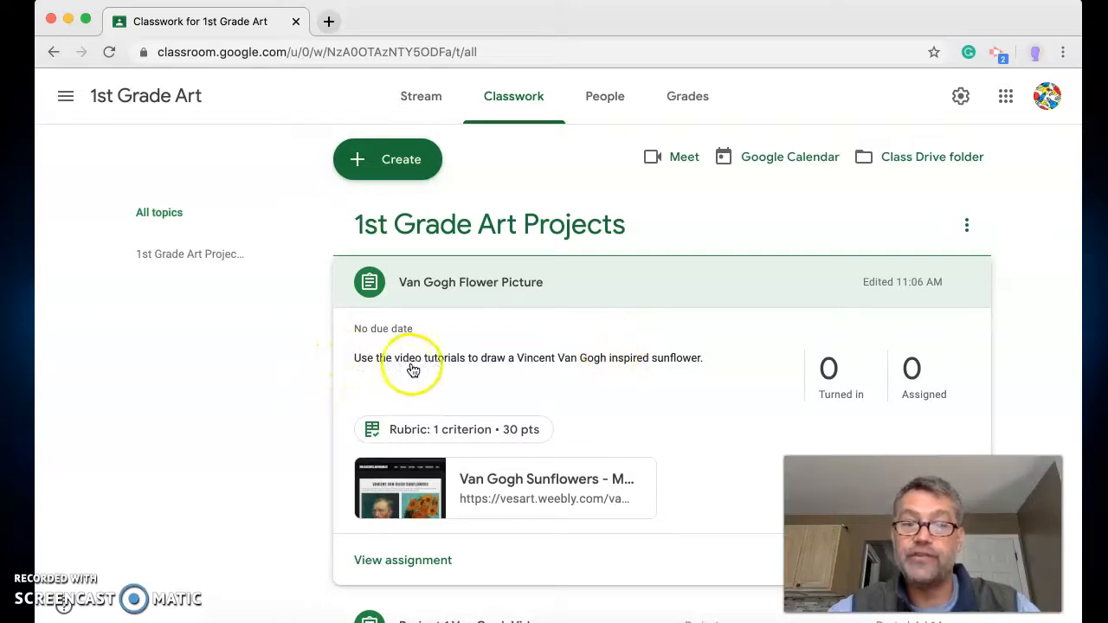
mouse_move(675, 371)
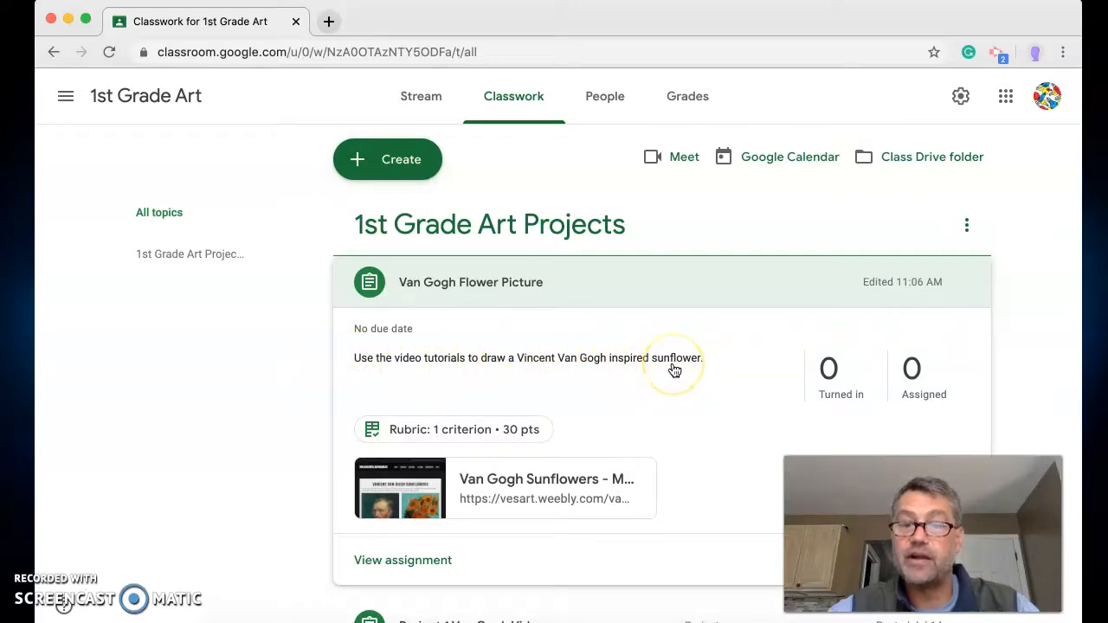
mouse_move(464, 416)
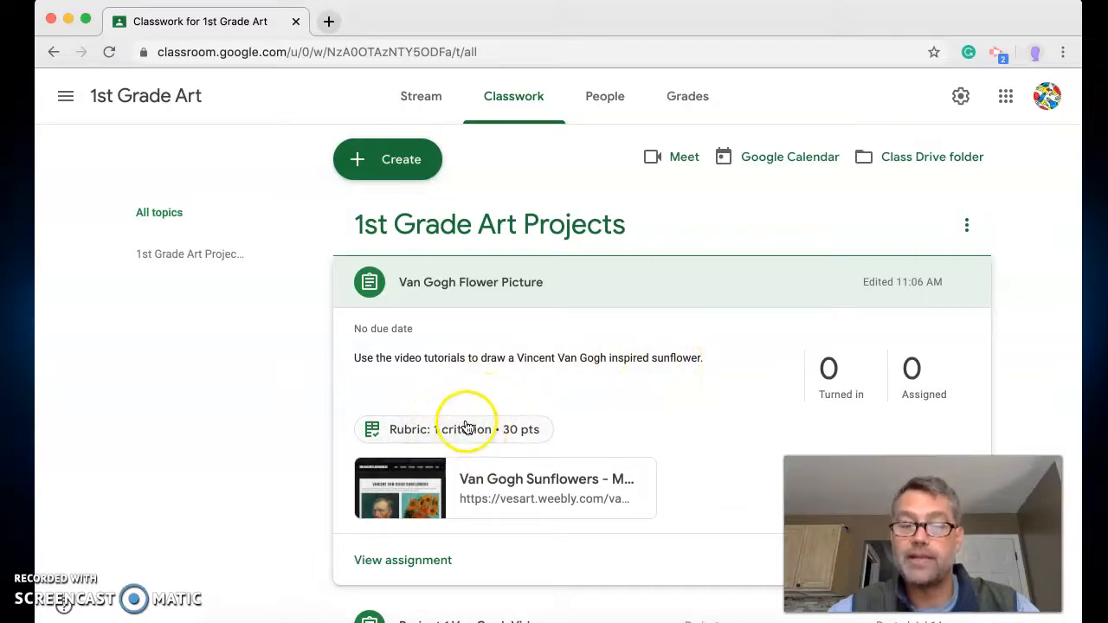
mouse_move(523, 485)
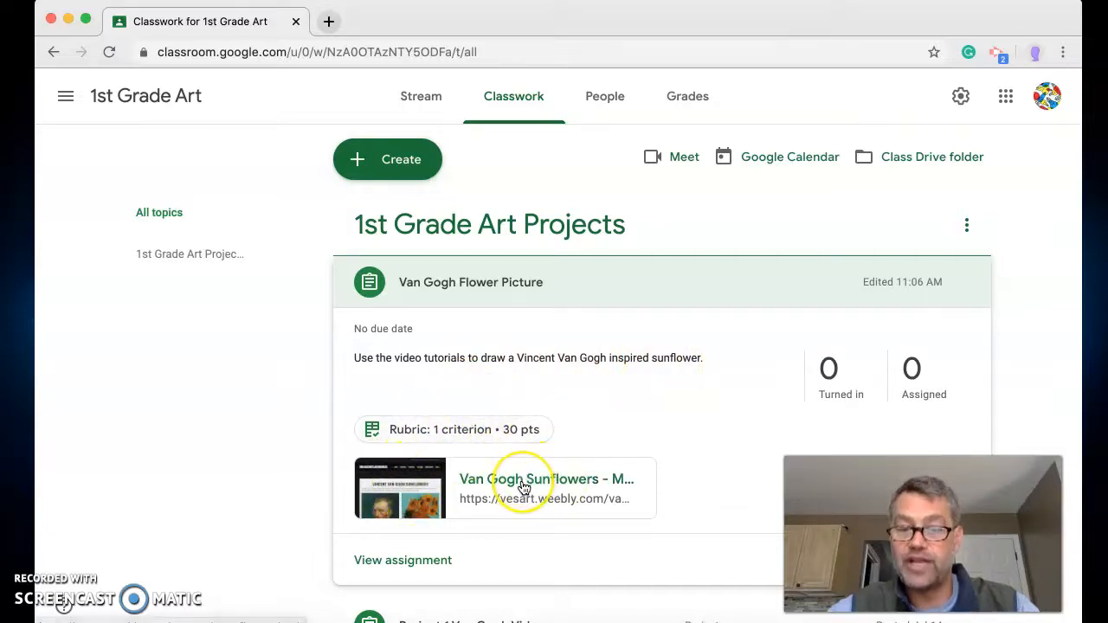
mouse_move(412, 503)
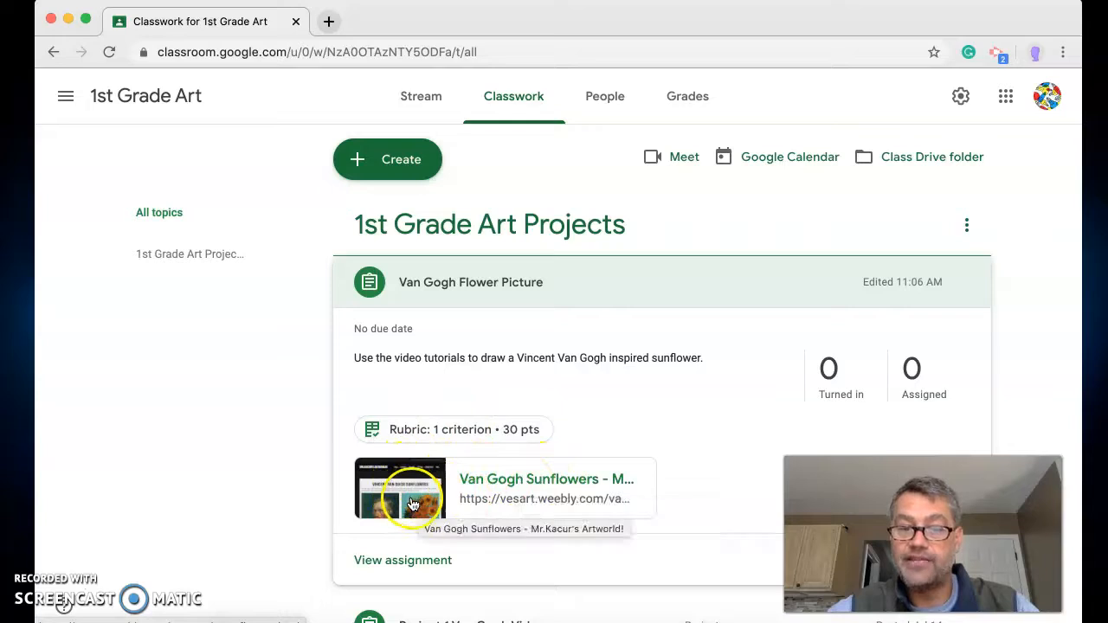
- Open the Van Gogh Sunflowers attachment and scroll to the Art With Mati & Dada video
left_click(400, 488)
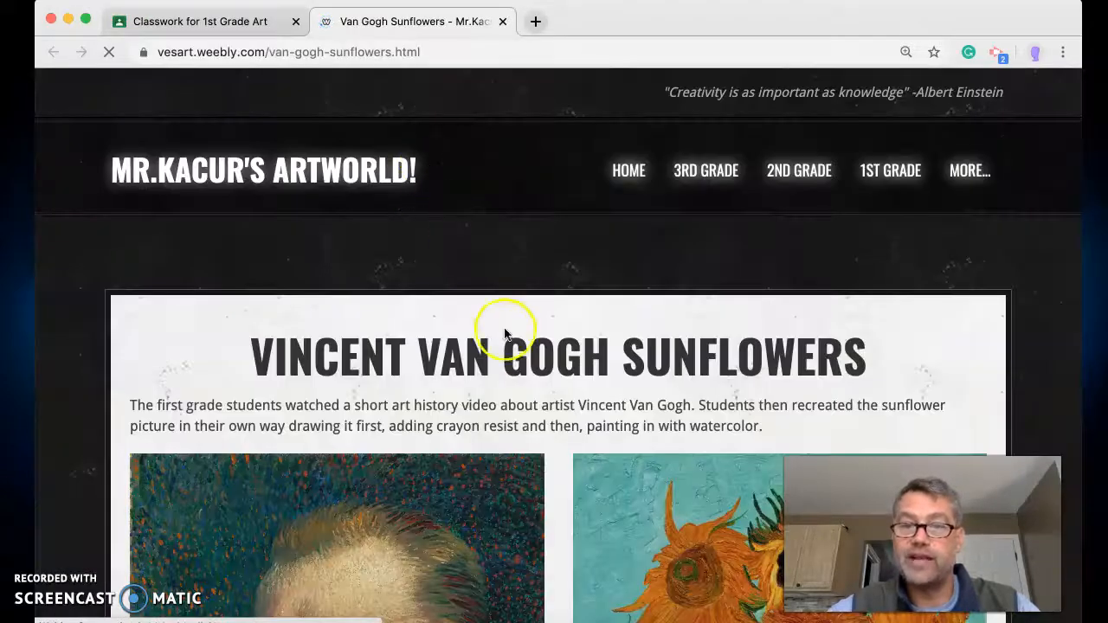
scroll("down", 3)
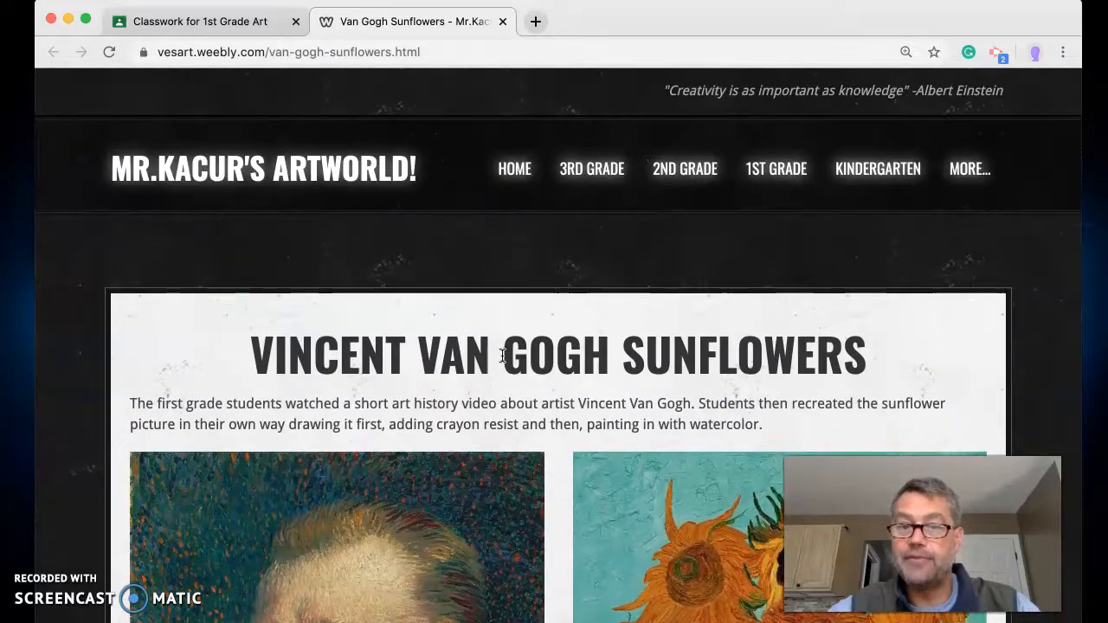
scroll("down", 3)
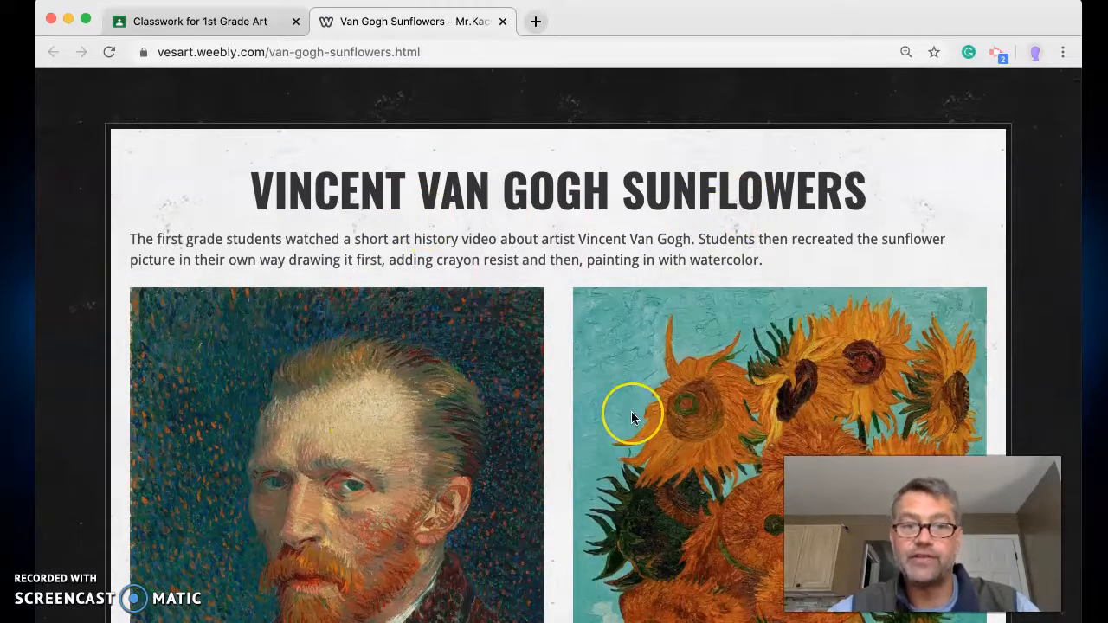
scroll("down", 3)
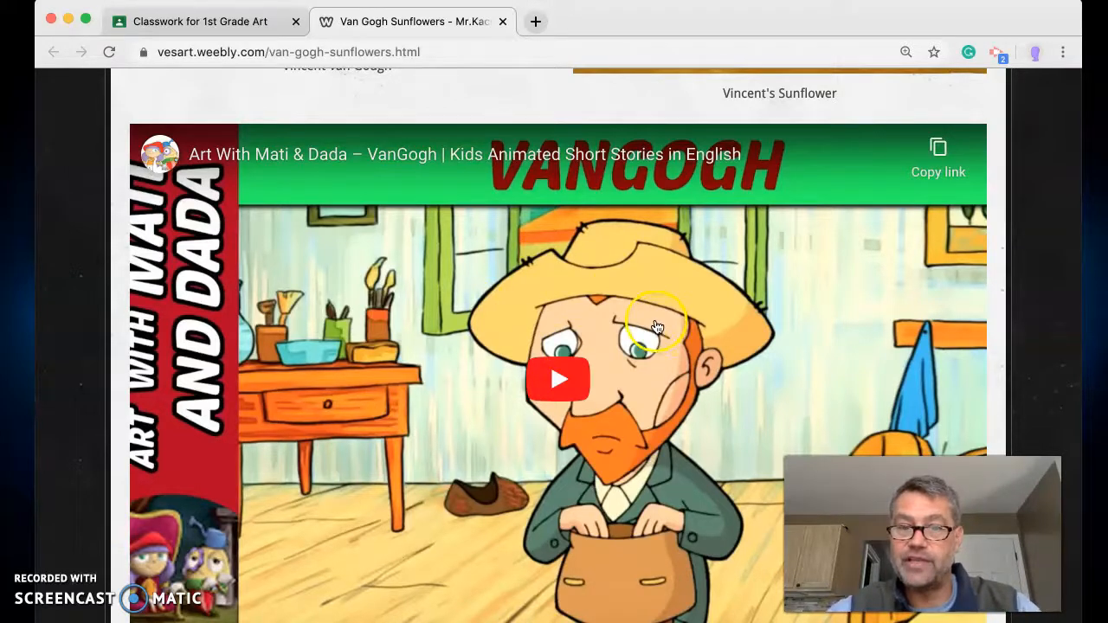
mouse_move(657, 387)
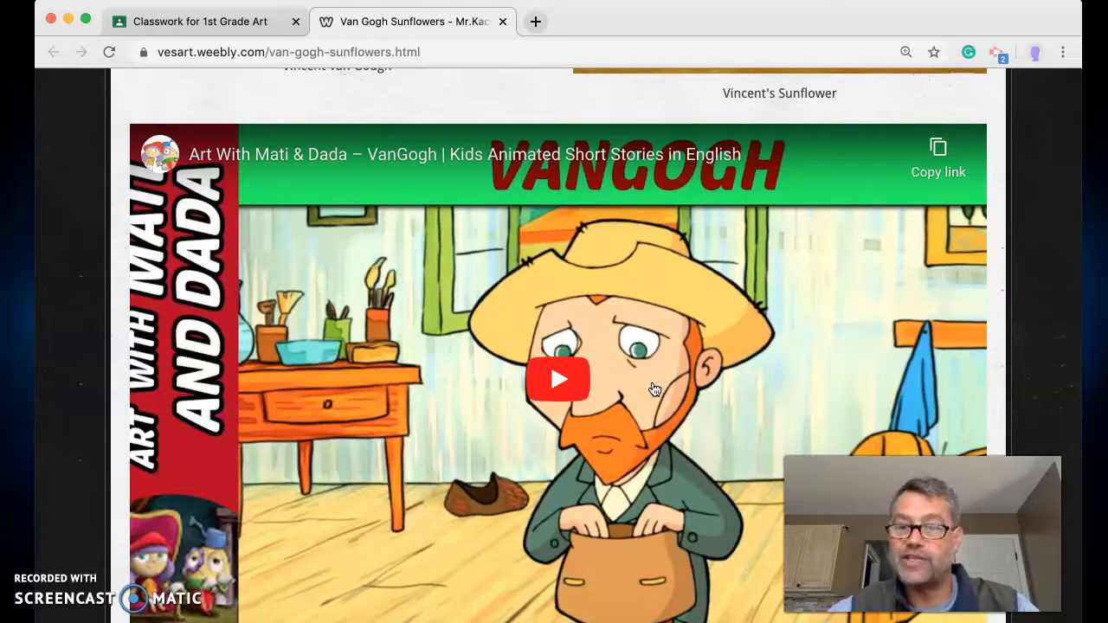
scroll("down", 3)
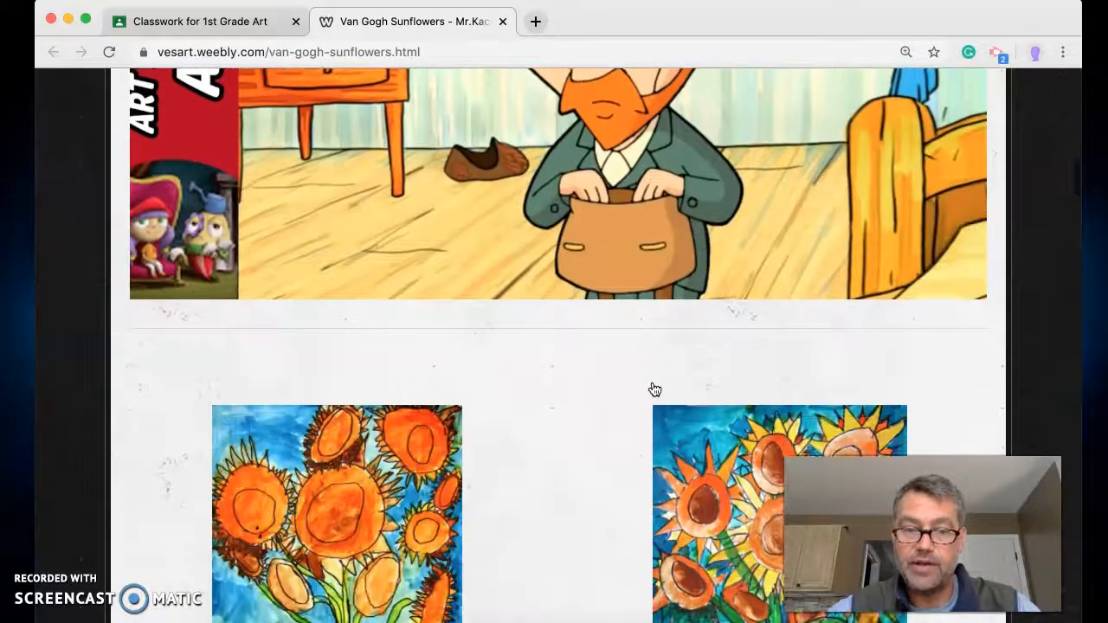
scroll("down", 3)
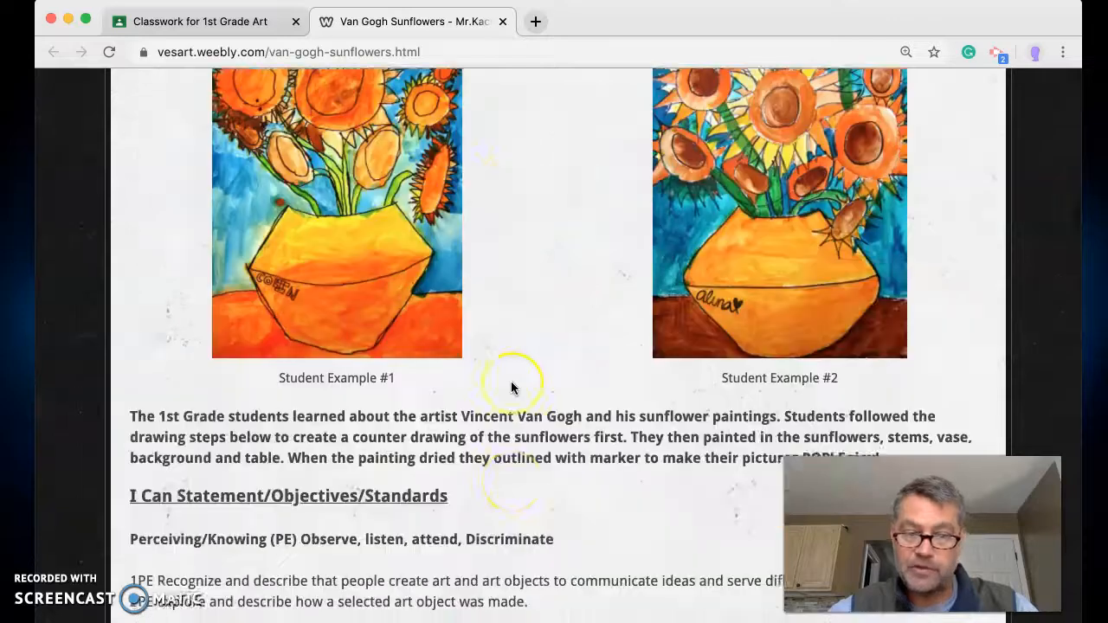
scroll("down", 3)
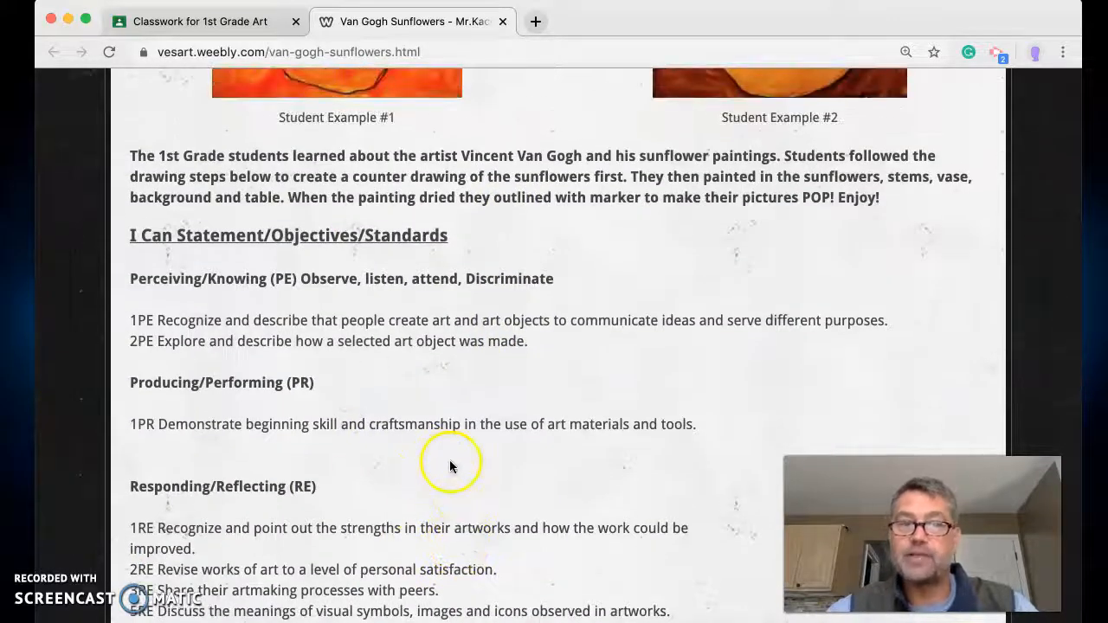
mouse_move(481, 189)
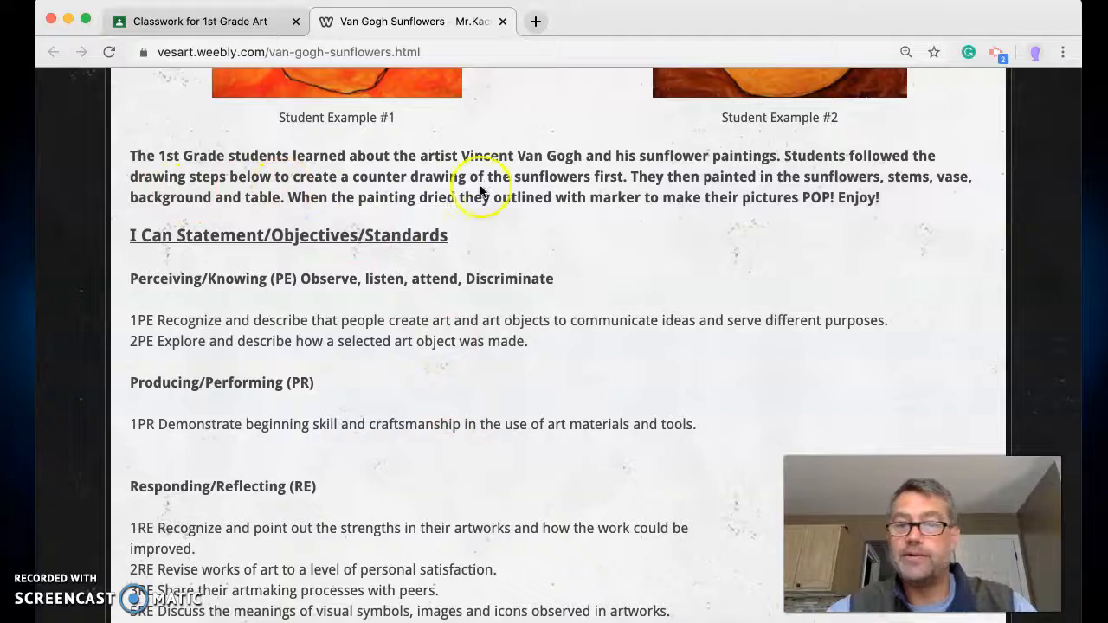
scroll("down", 3)
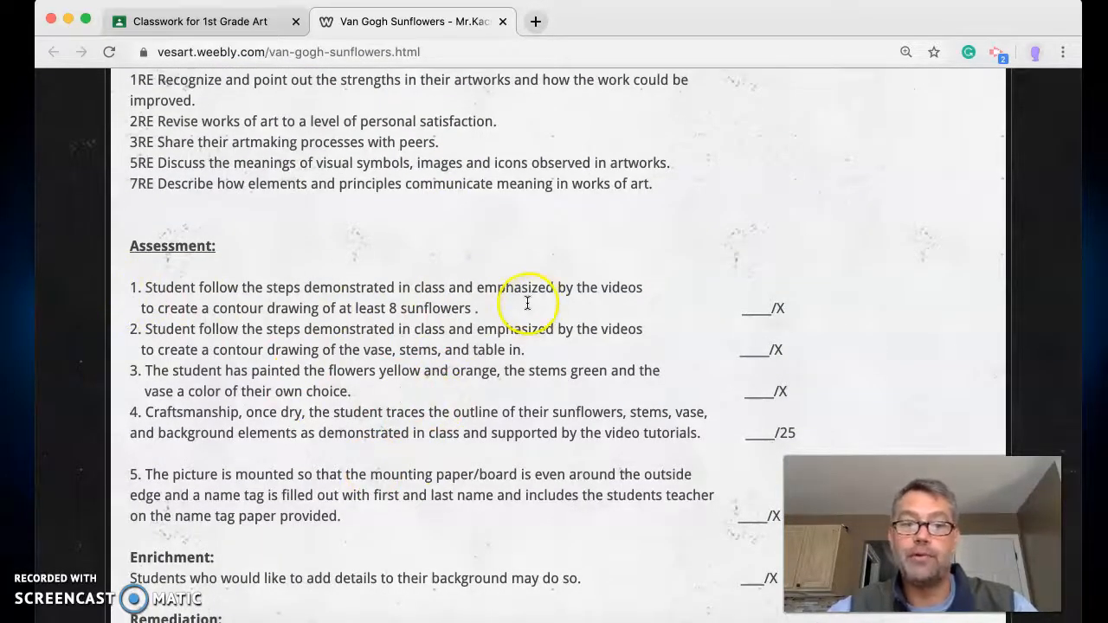
mouse_move(285, 291)
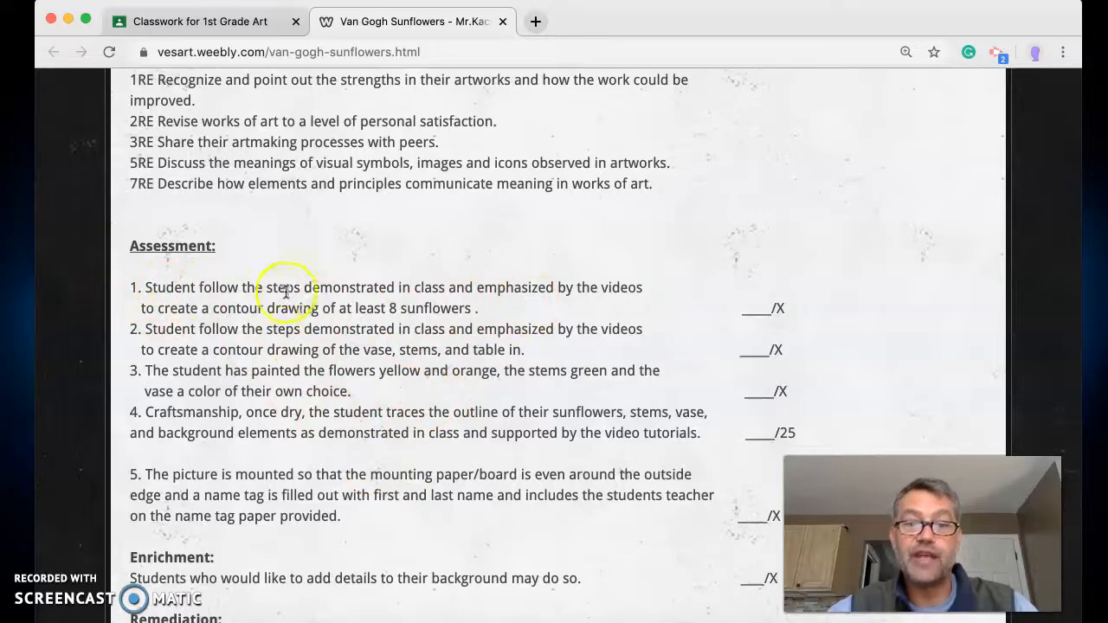
mouse_move(630, 298)
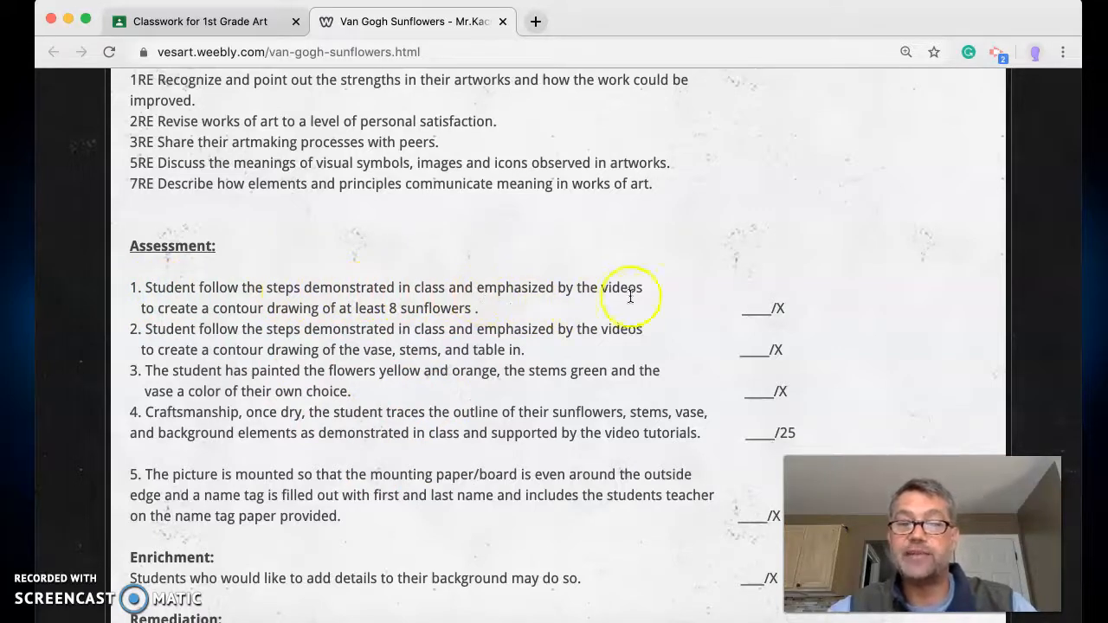
mouse_move(346, 308)
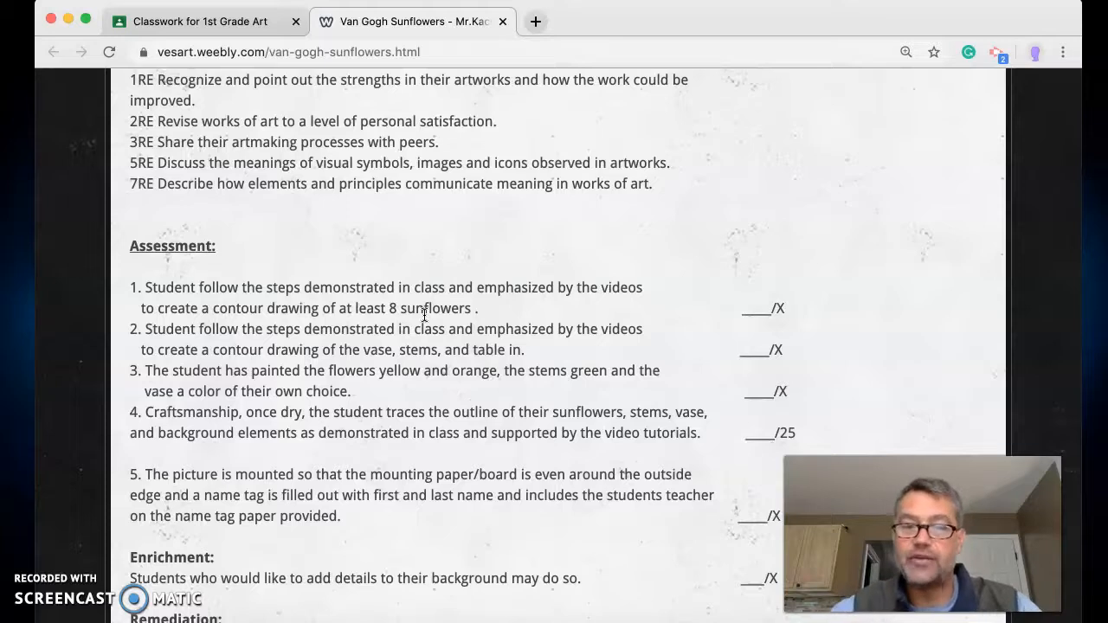
- Scroll past Remediation to the Vocabulary, I Can statements and Step 1 contour video
scroll("down", 3)
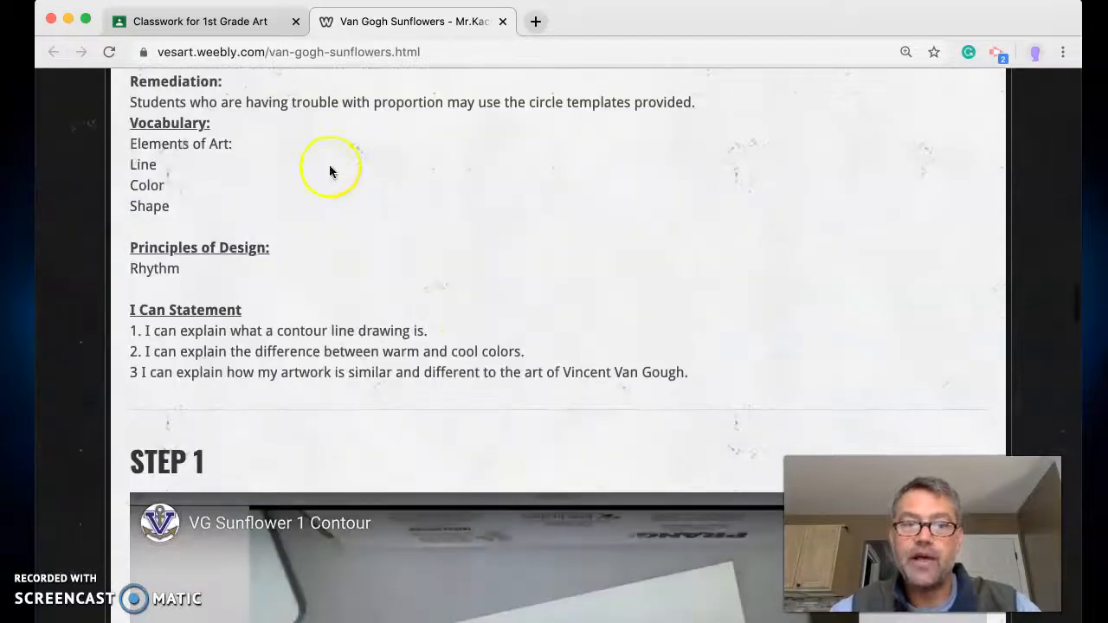
scroll("down", 3)
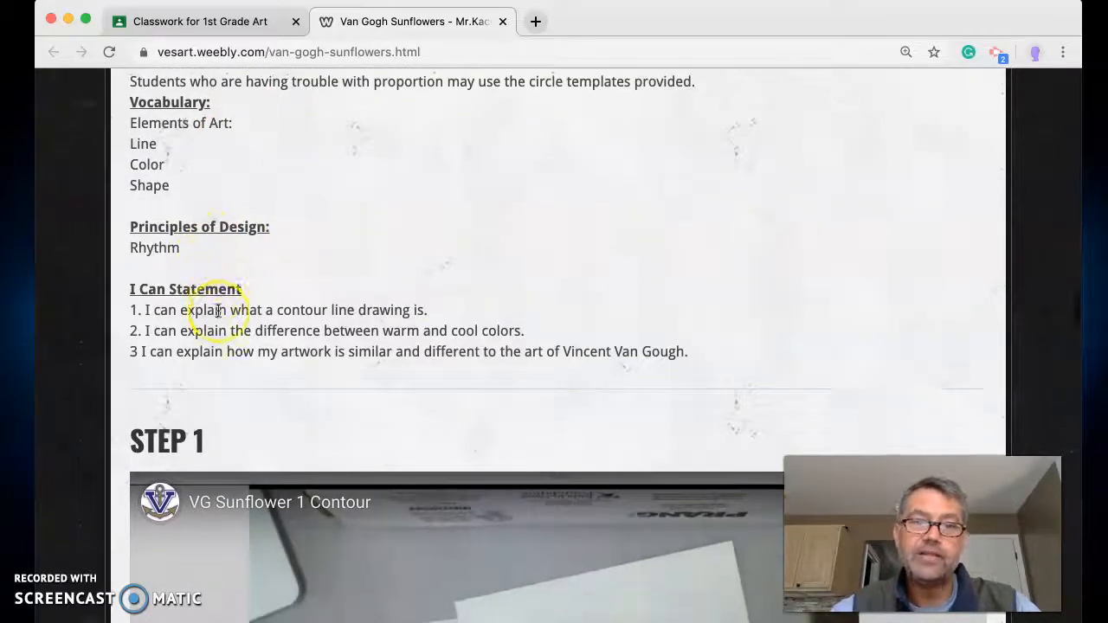
scroll("down", 3)
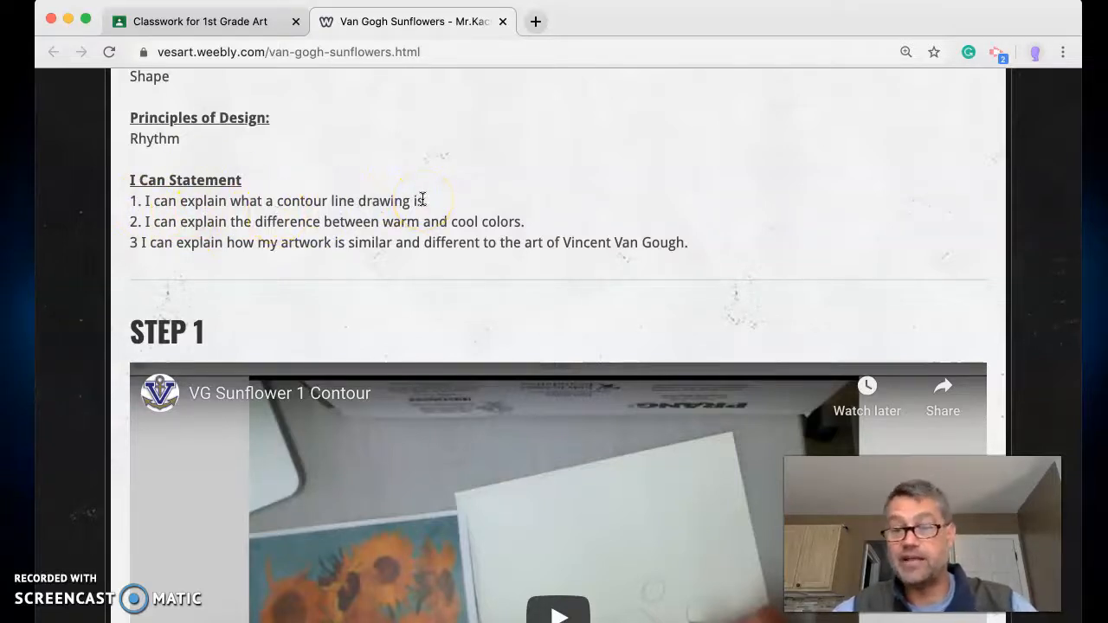
- Scroll through the Step 1–6 sunflower videos and back up to the Step 4 resist video
scroll("down", 3)
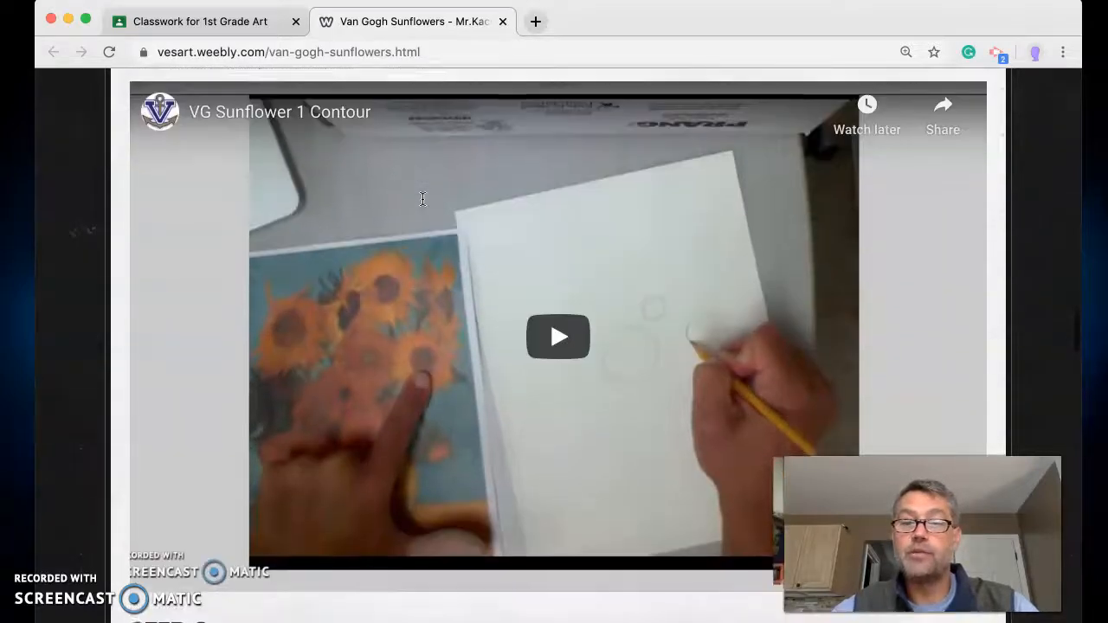
scroll("down", 3)
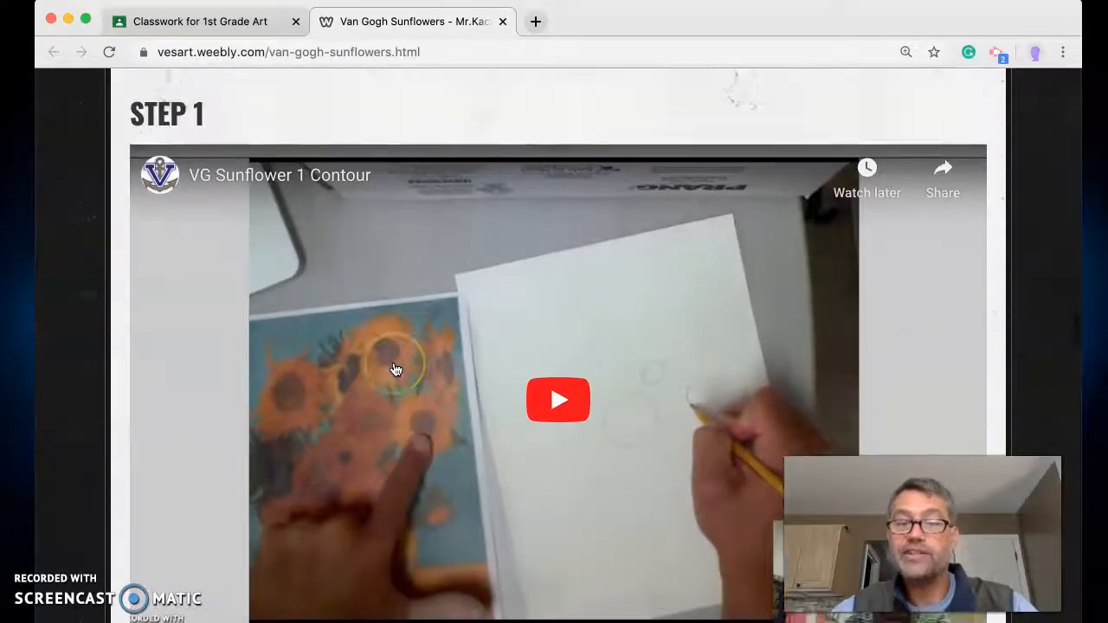
scroll("down", 3)
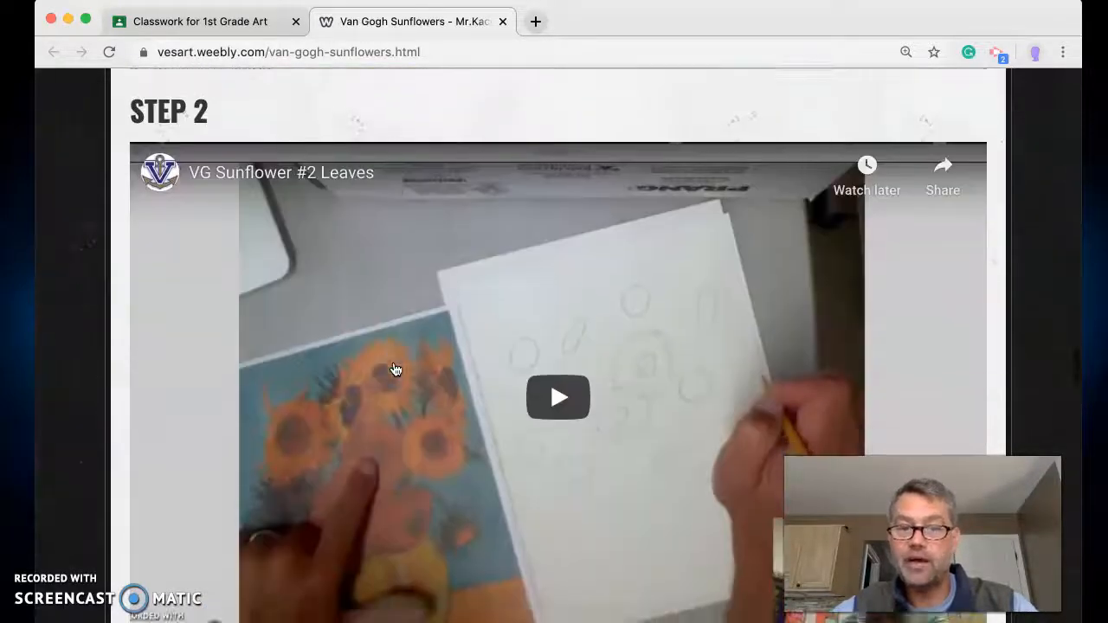
scroll("down", 3)
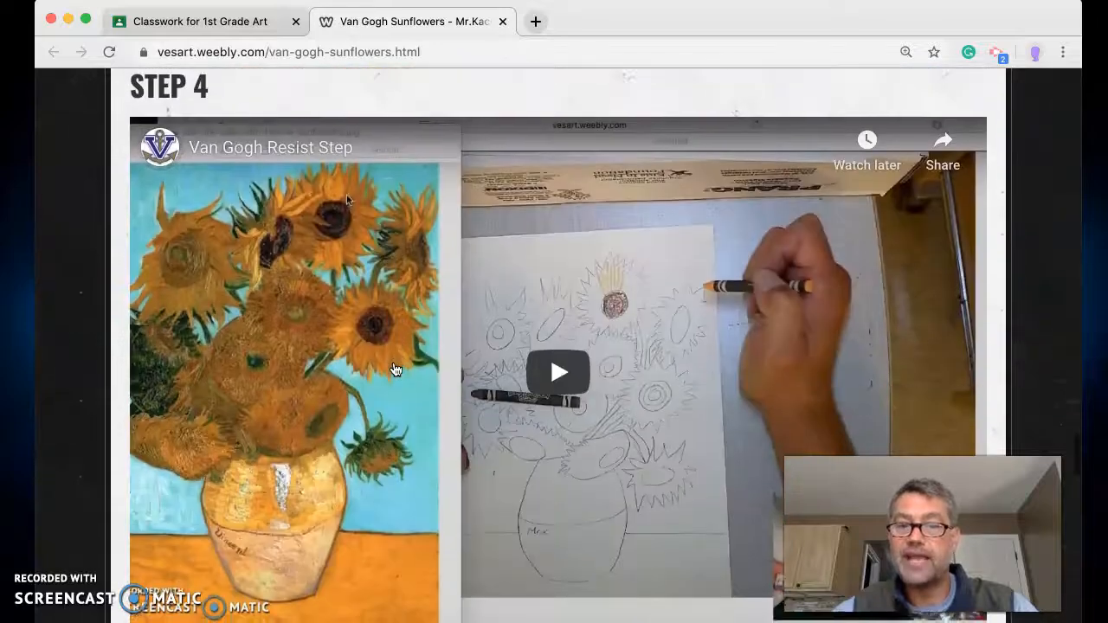
scroll("down", 3)
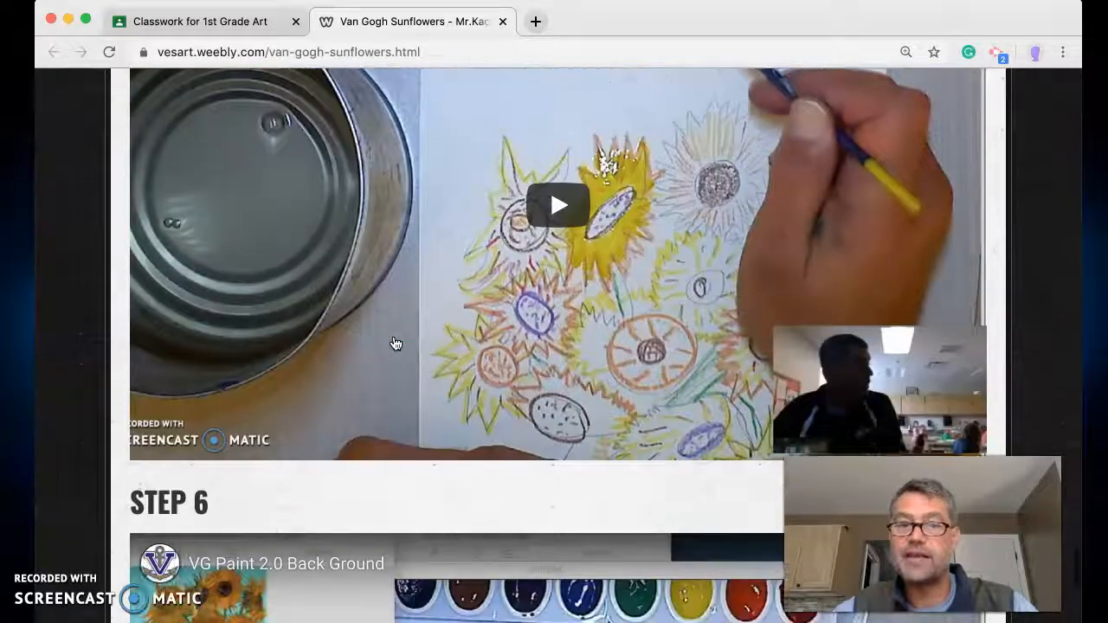
scroll("down", 3)
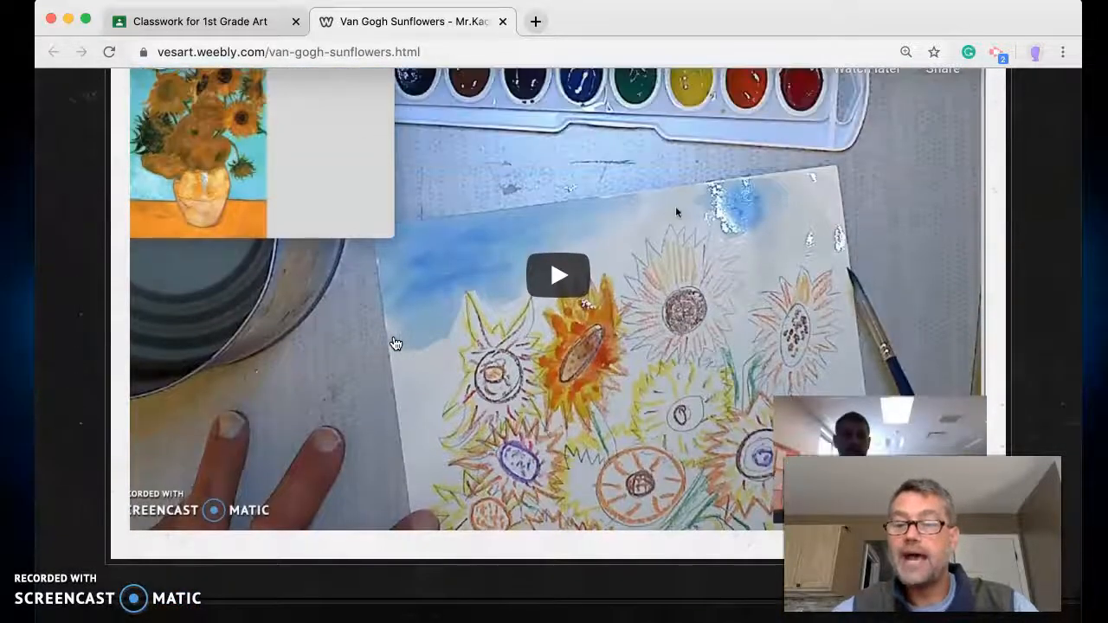
scroll("down", 3)
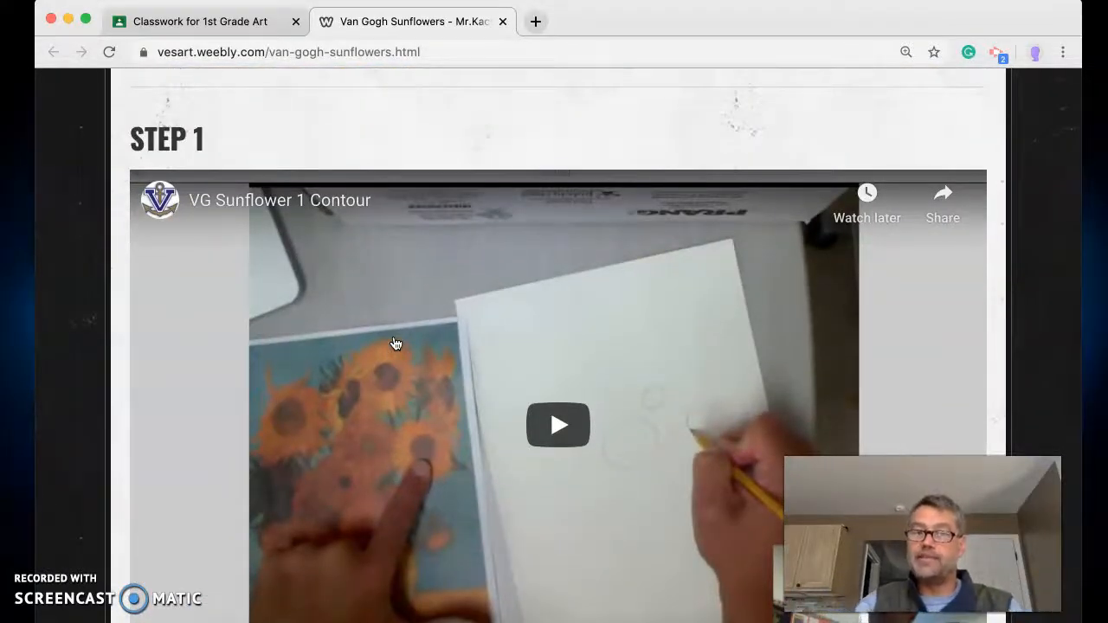
scroll("down", 3)
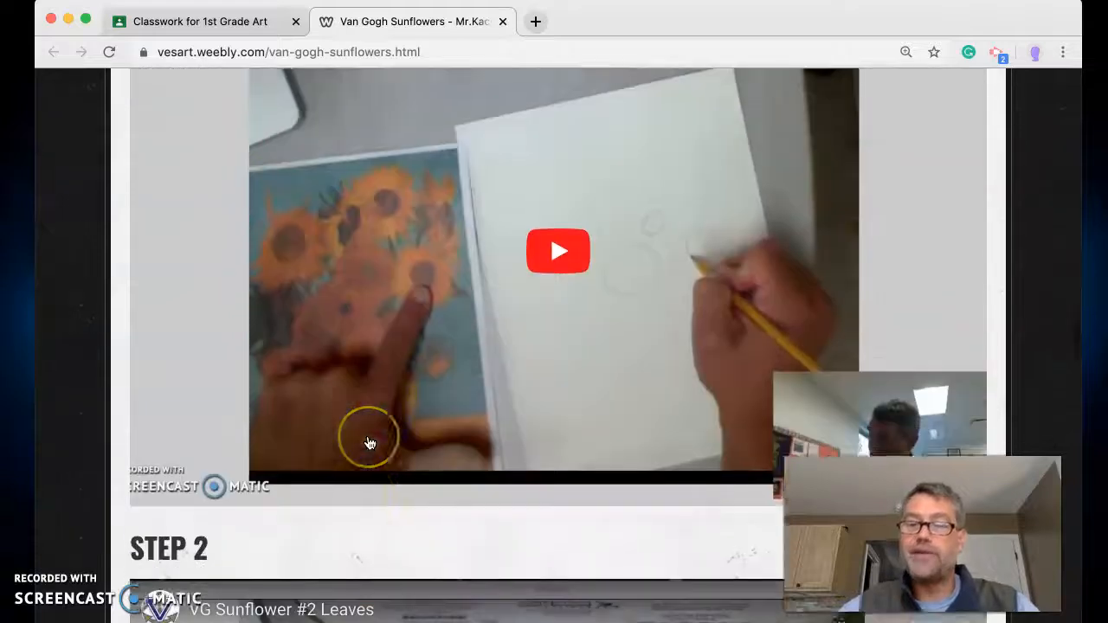
scroll("down", 3)
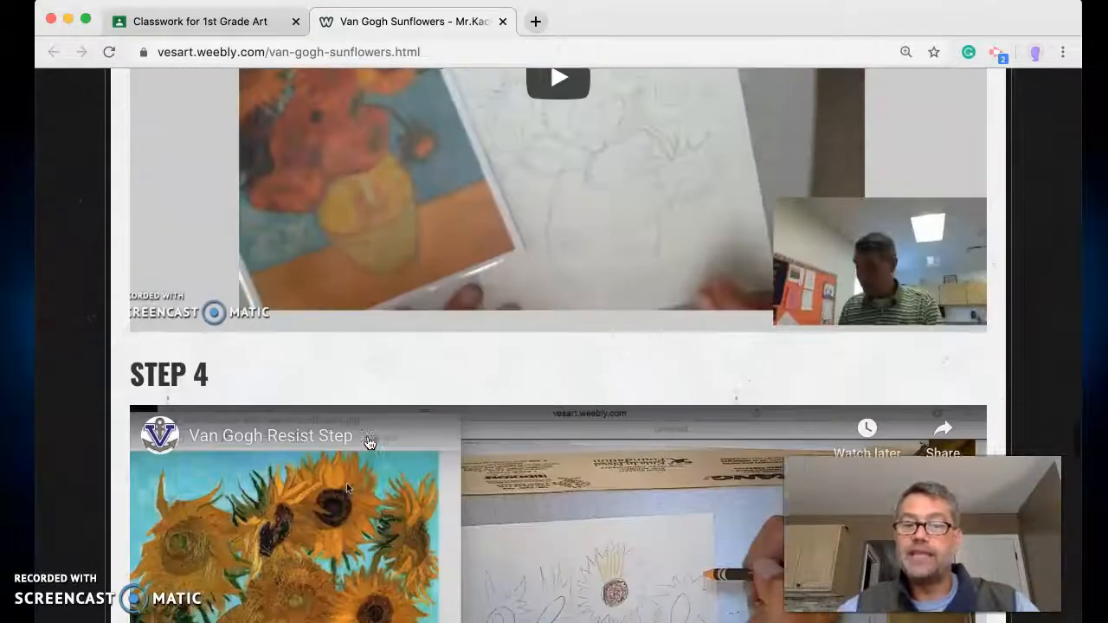
- Scroll to the finished crayon sunflower-in-vase example signed Mr. K
scroll("down", 3)
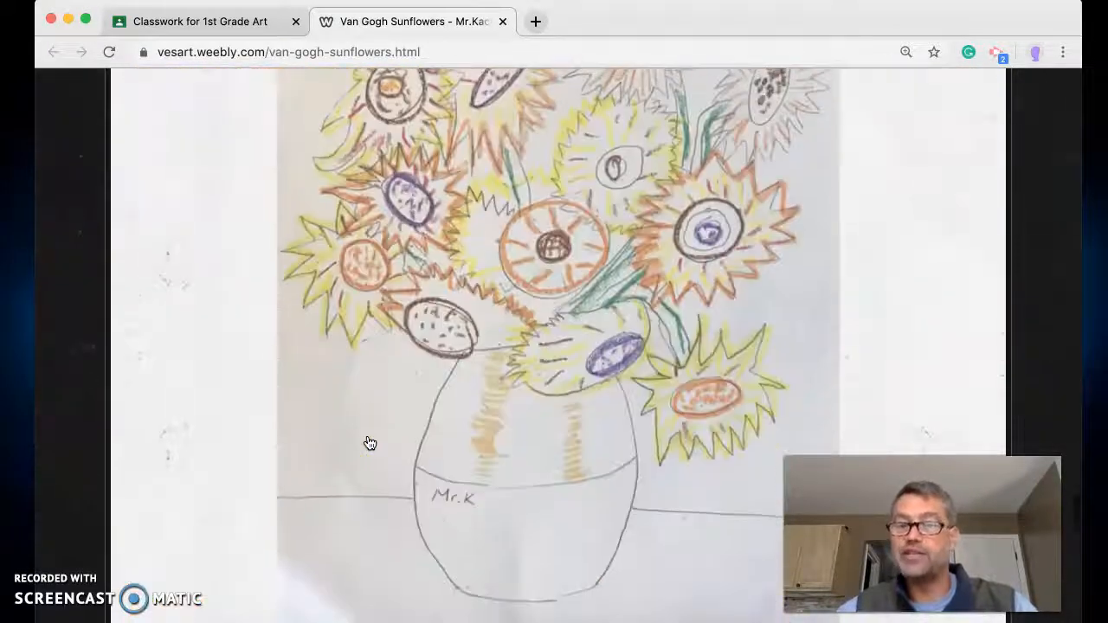
scroll("down", 3)
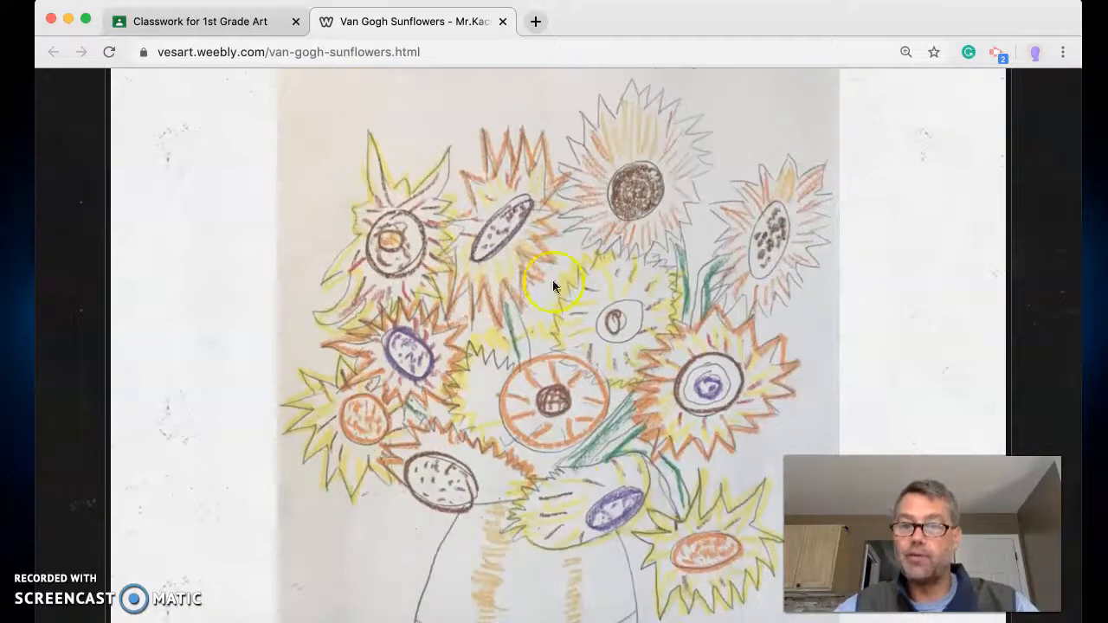
scroll("down", 3)
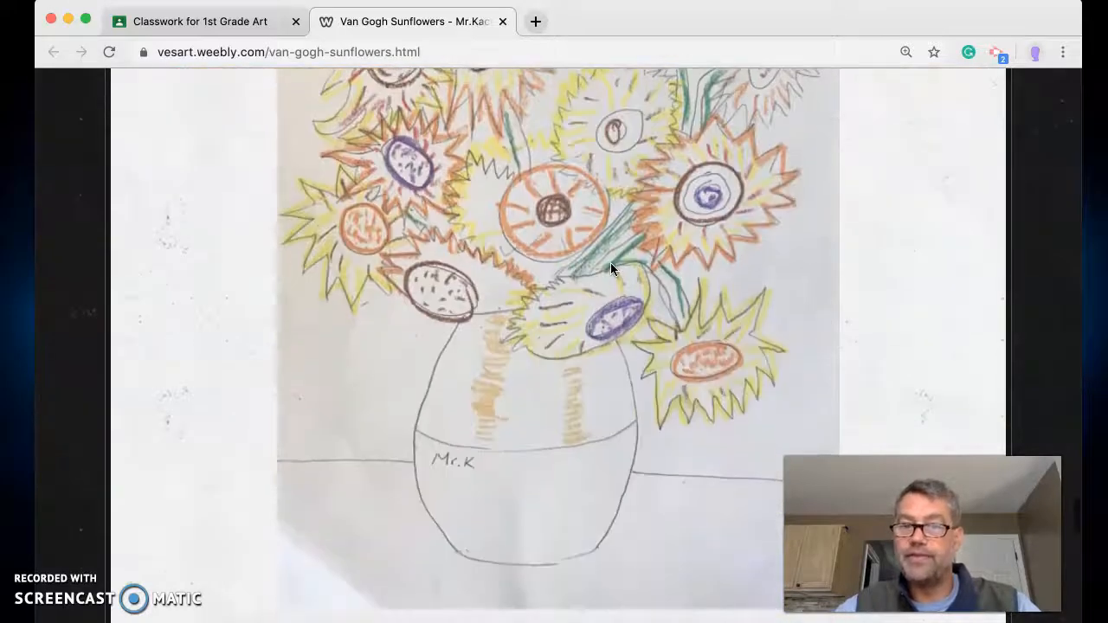
scroll("down", 3)
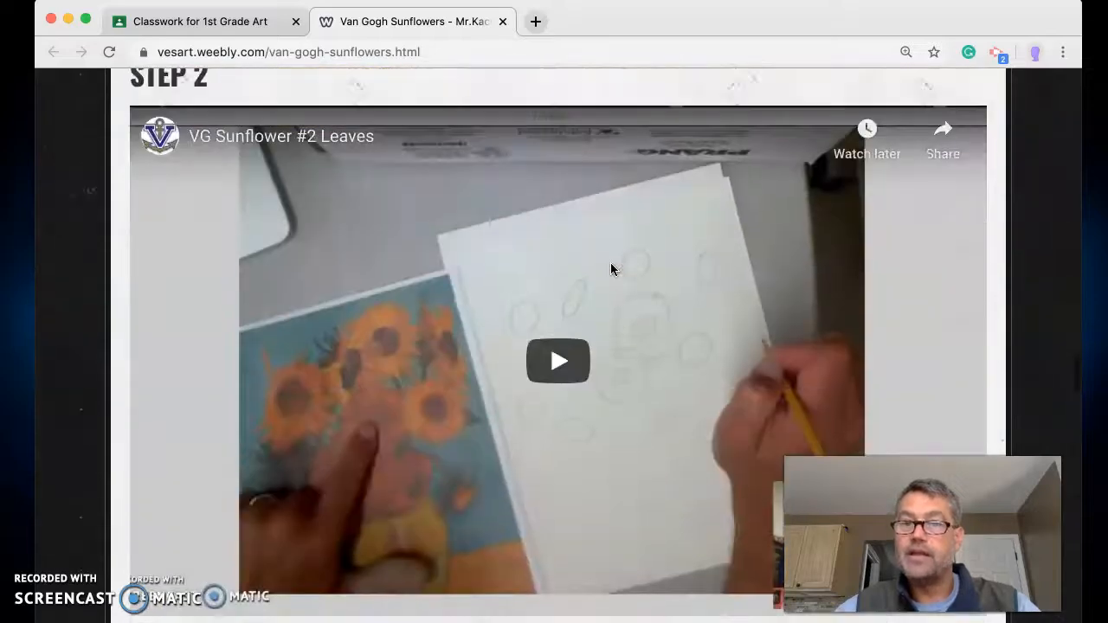
scroll("down", 3)
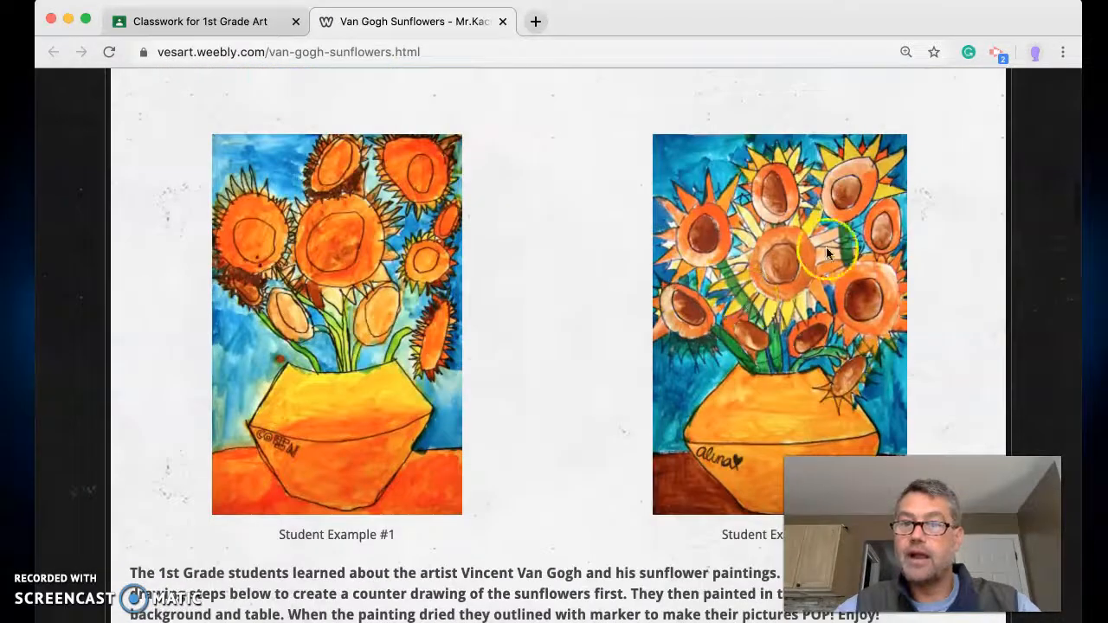
scroll("down", 3)
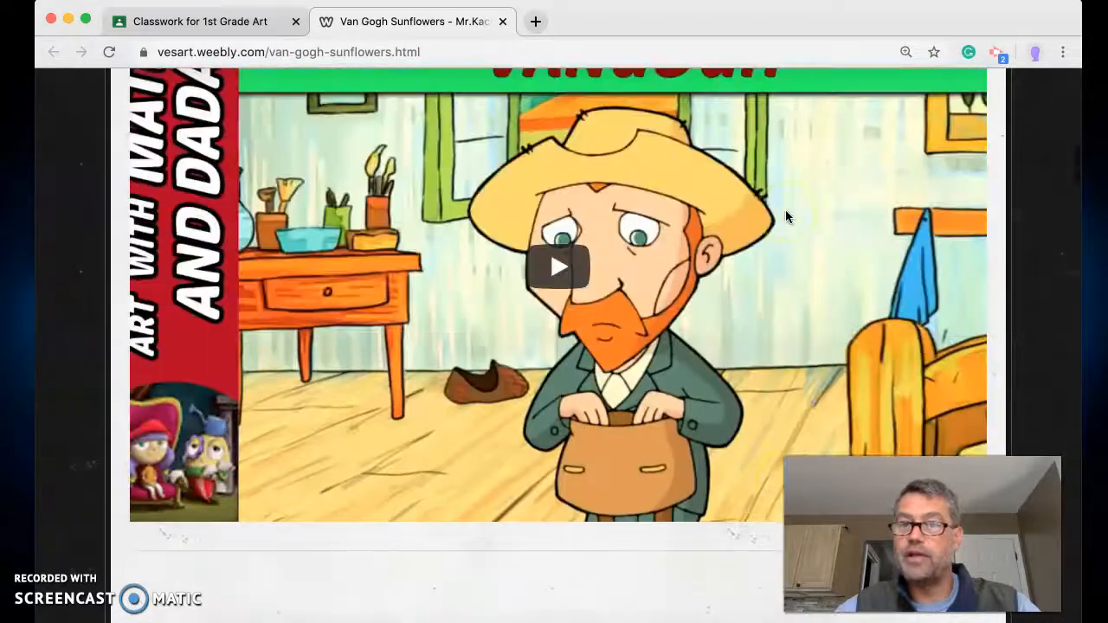
scroll("down", 3)
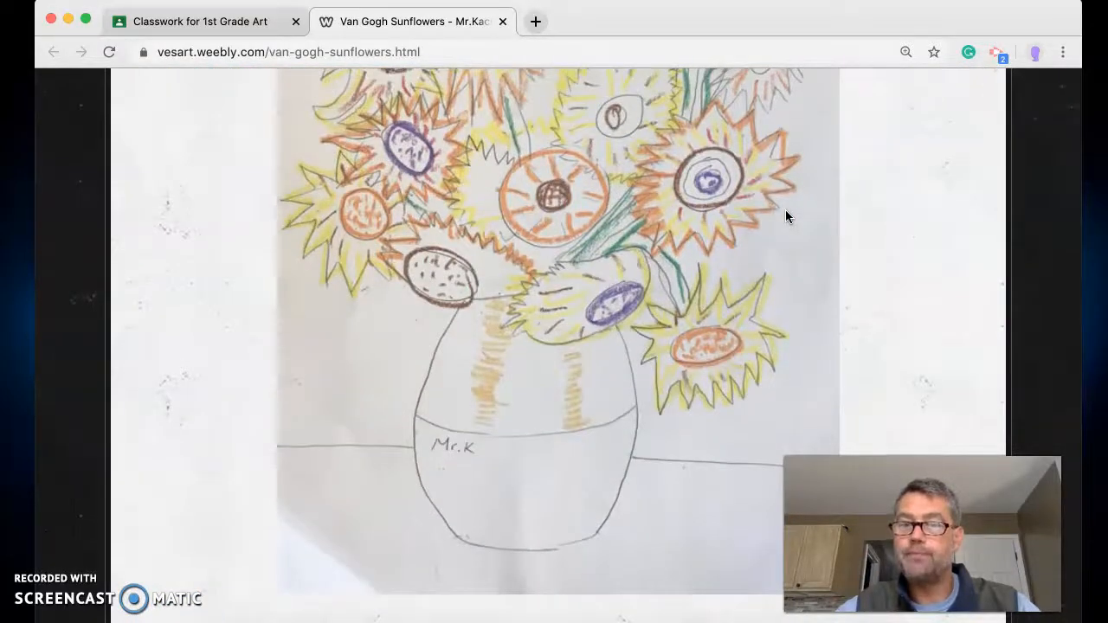
scroll("down", 3)
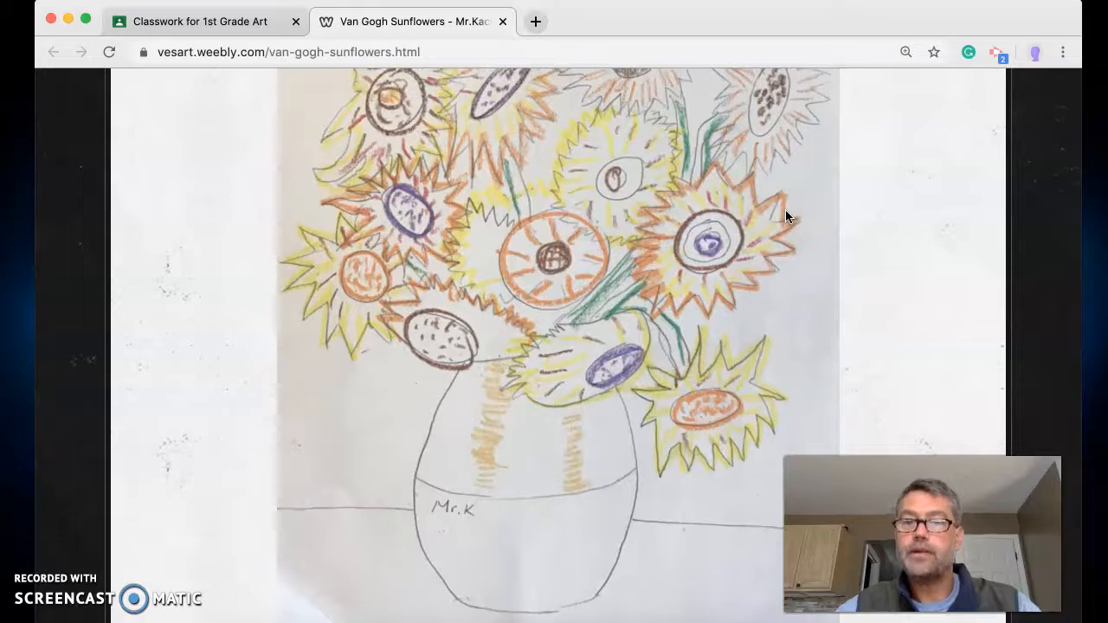